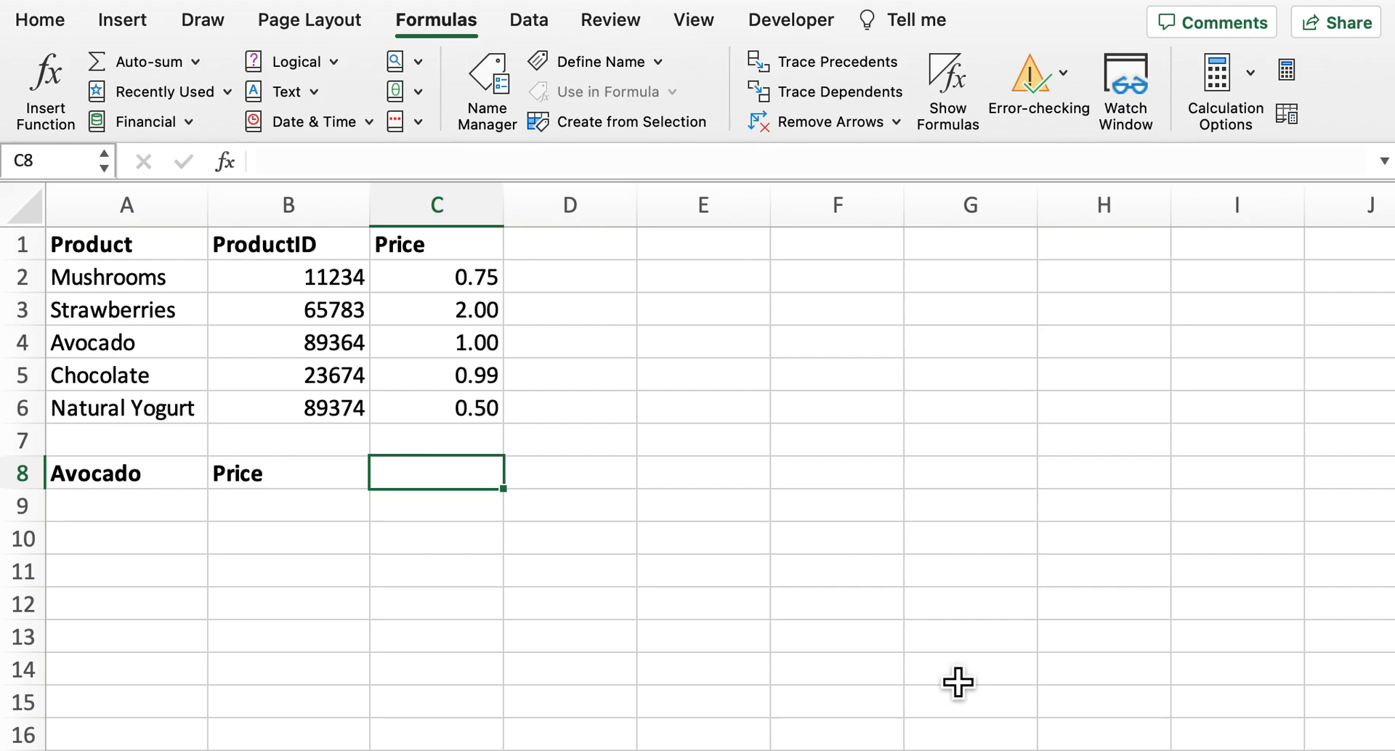
{"action": "mouse_move", "coordinate": [44, 75]}
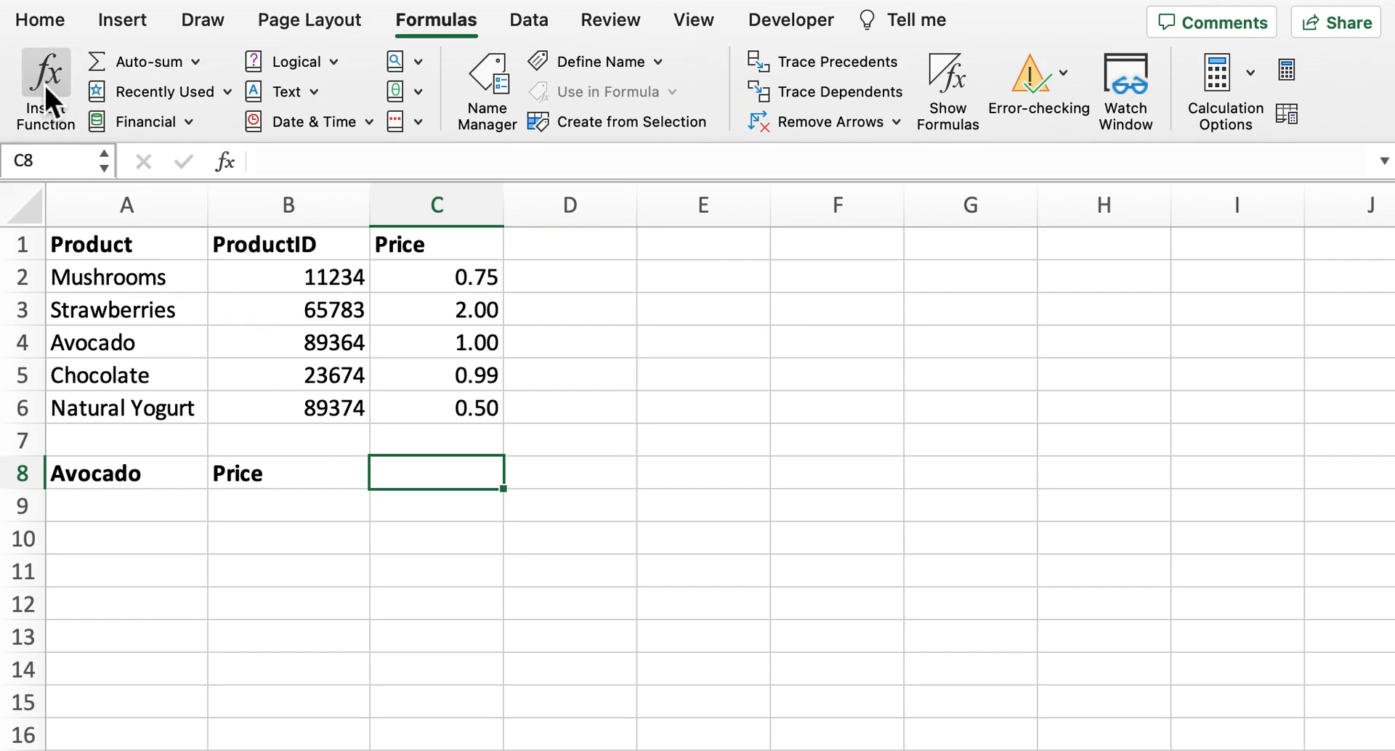
Insert a VLOOKUP function in C8 and focus its Lookup_value argument
{"action": "left_click", "coordinate": [45, 84]}
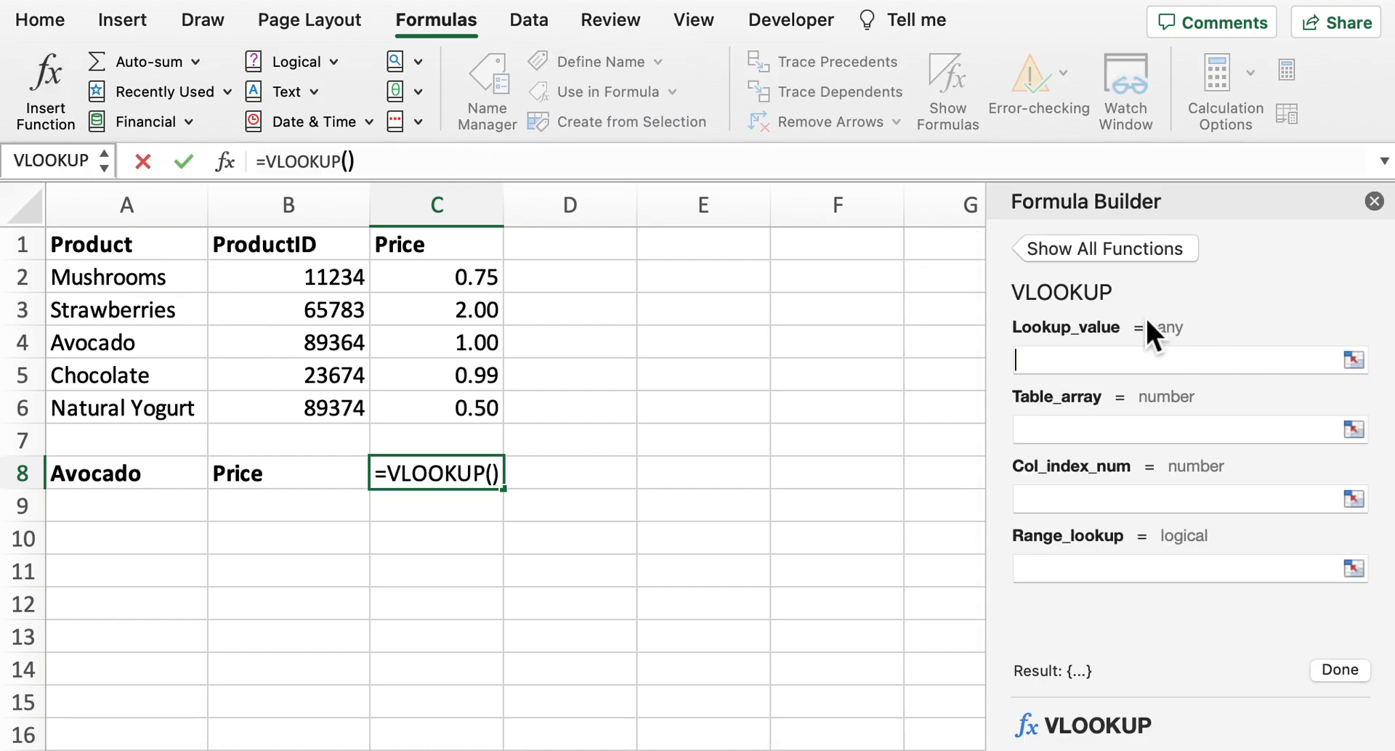
{"action": "left_click", "coordinate": [1183, 360]}
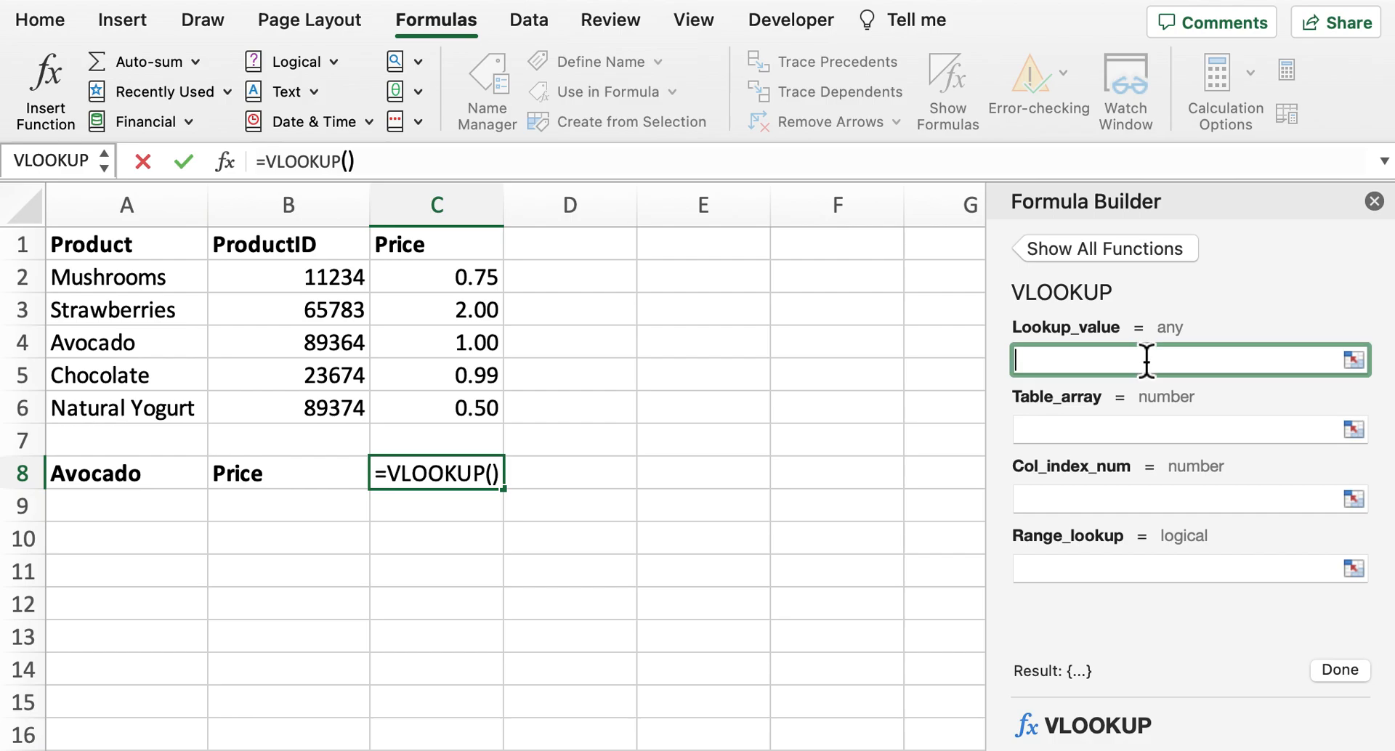
{"action": "mouse_move", "coordinate": [1122, 403]}
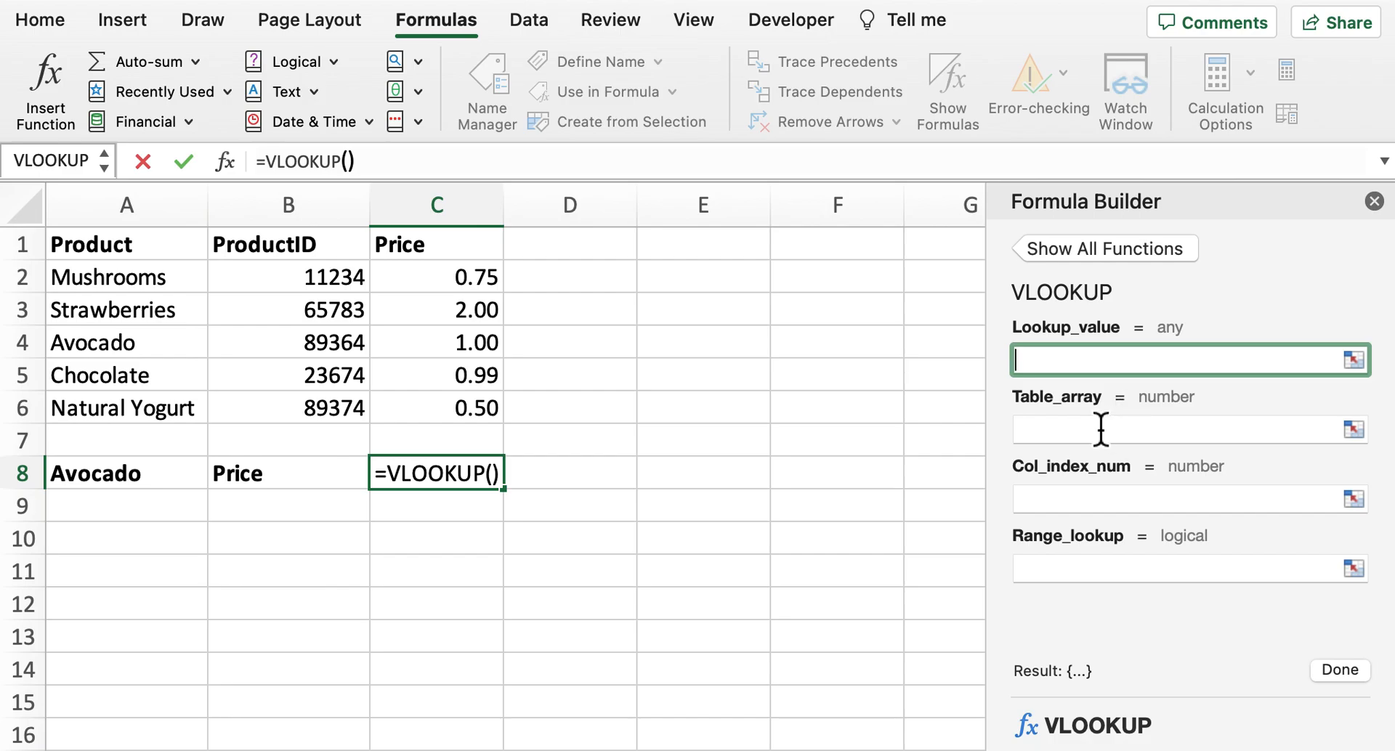
{"action": "mouse_move", "coordinate": [1094, 356]}
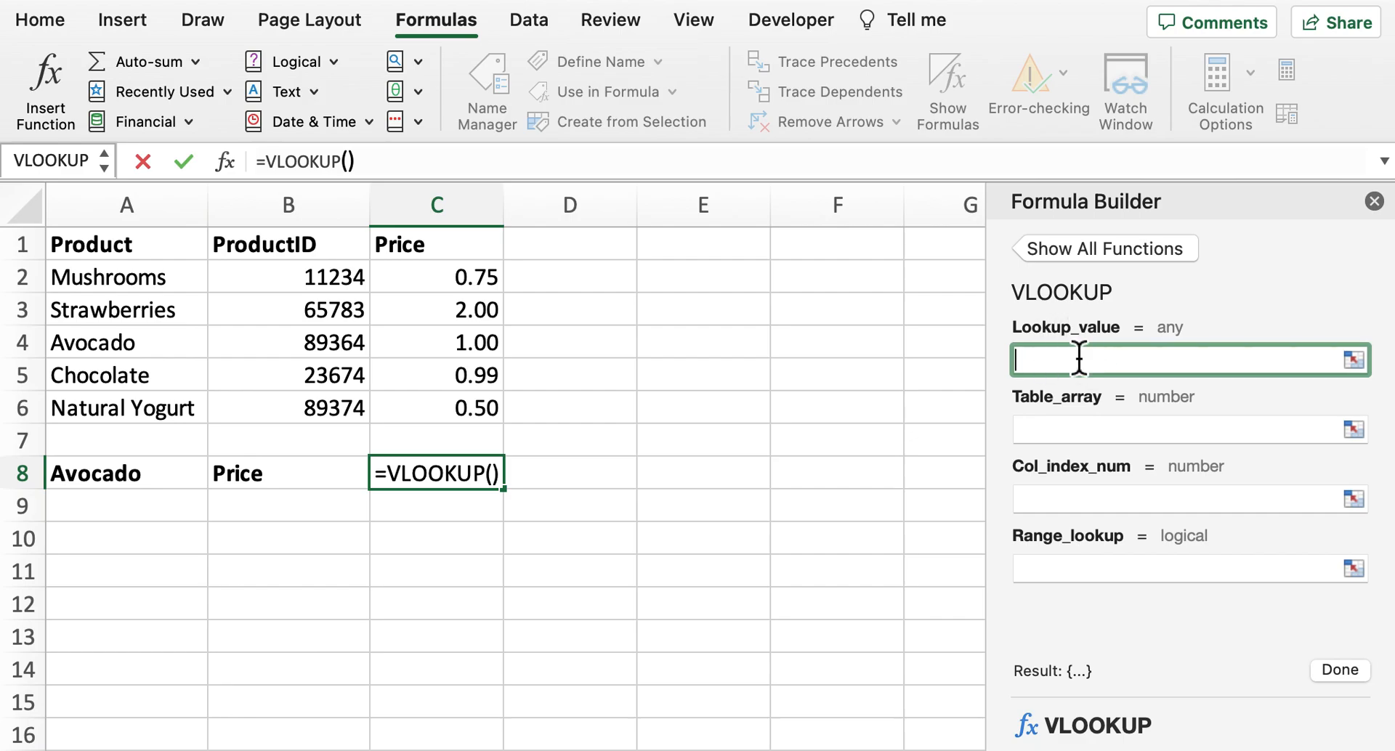
{"action": "mouse_move", "coordinate": [1110, 505]}
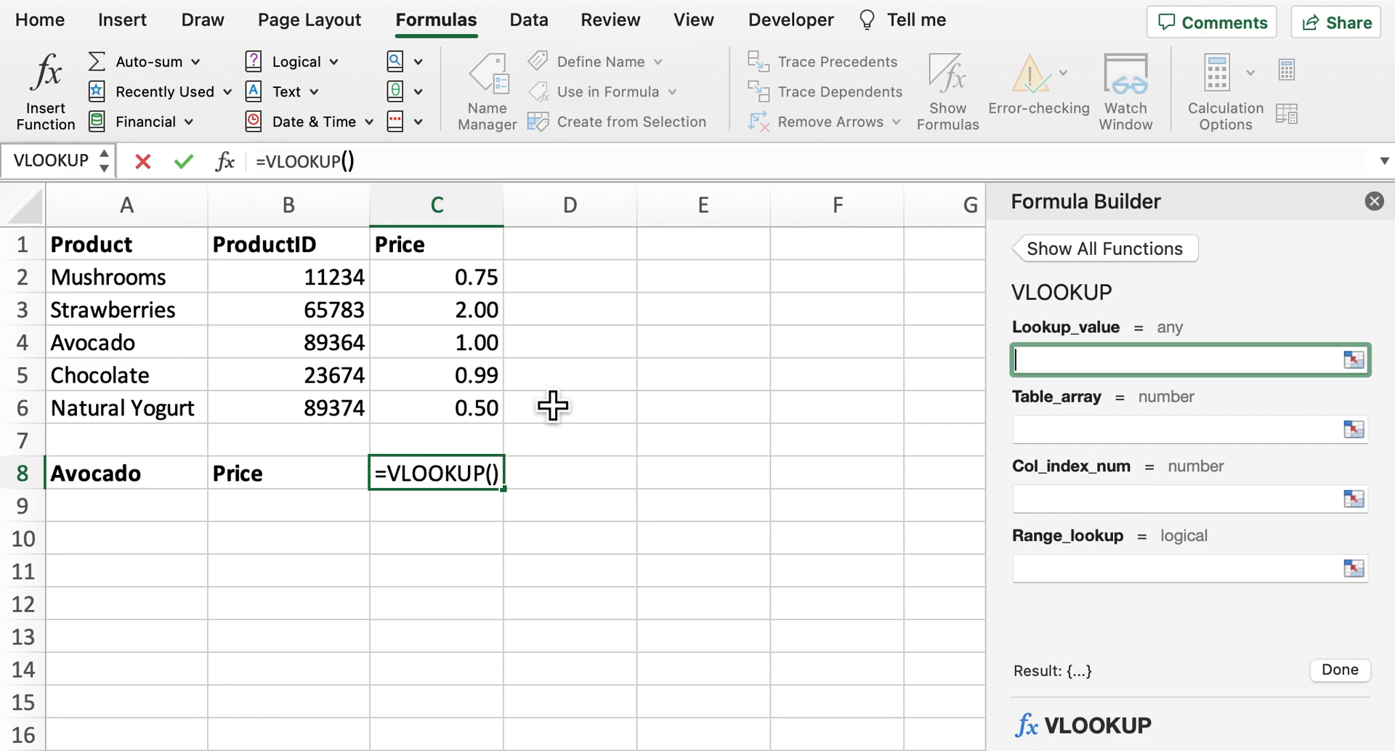
{"action": "mouse_move", "coordinate": [565, 424]}
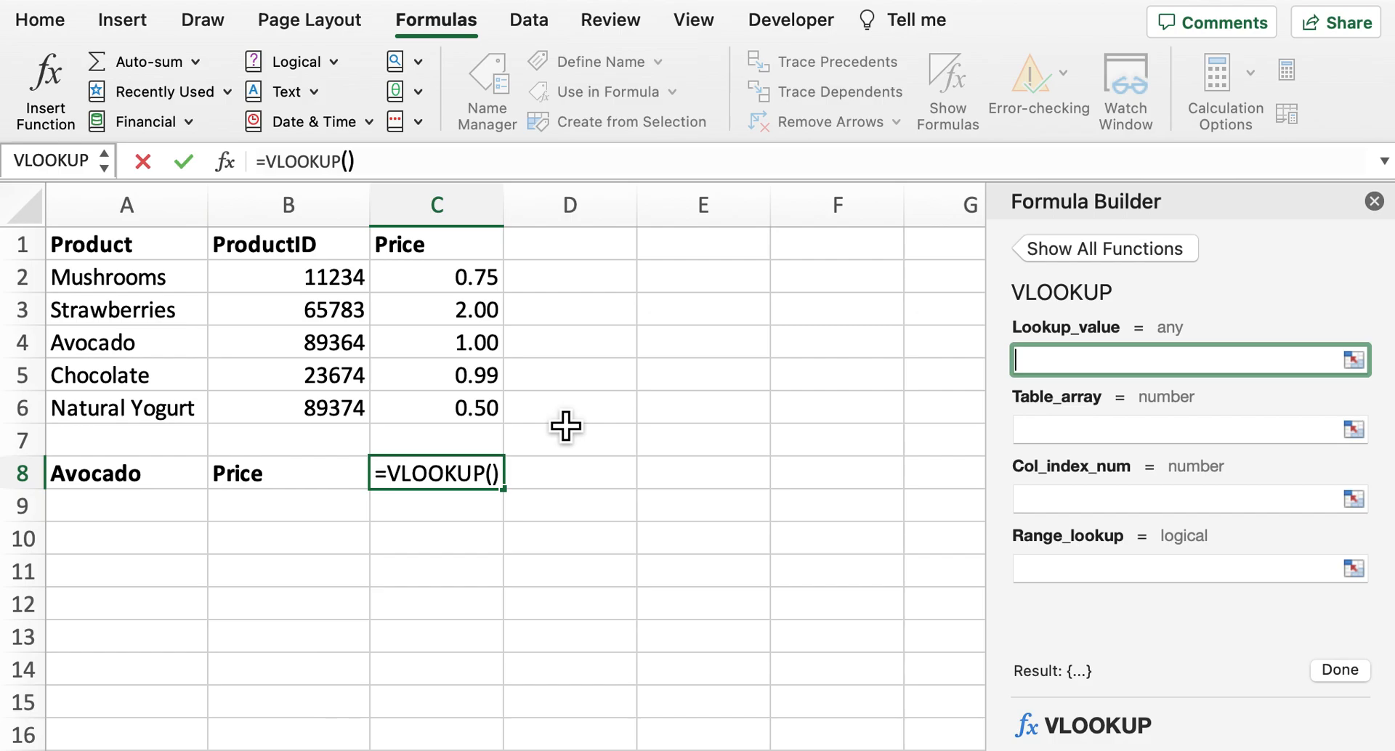
{"action": "mouse_move", "coordinate": [1126, 559]}
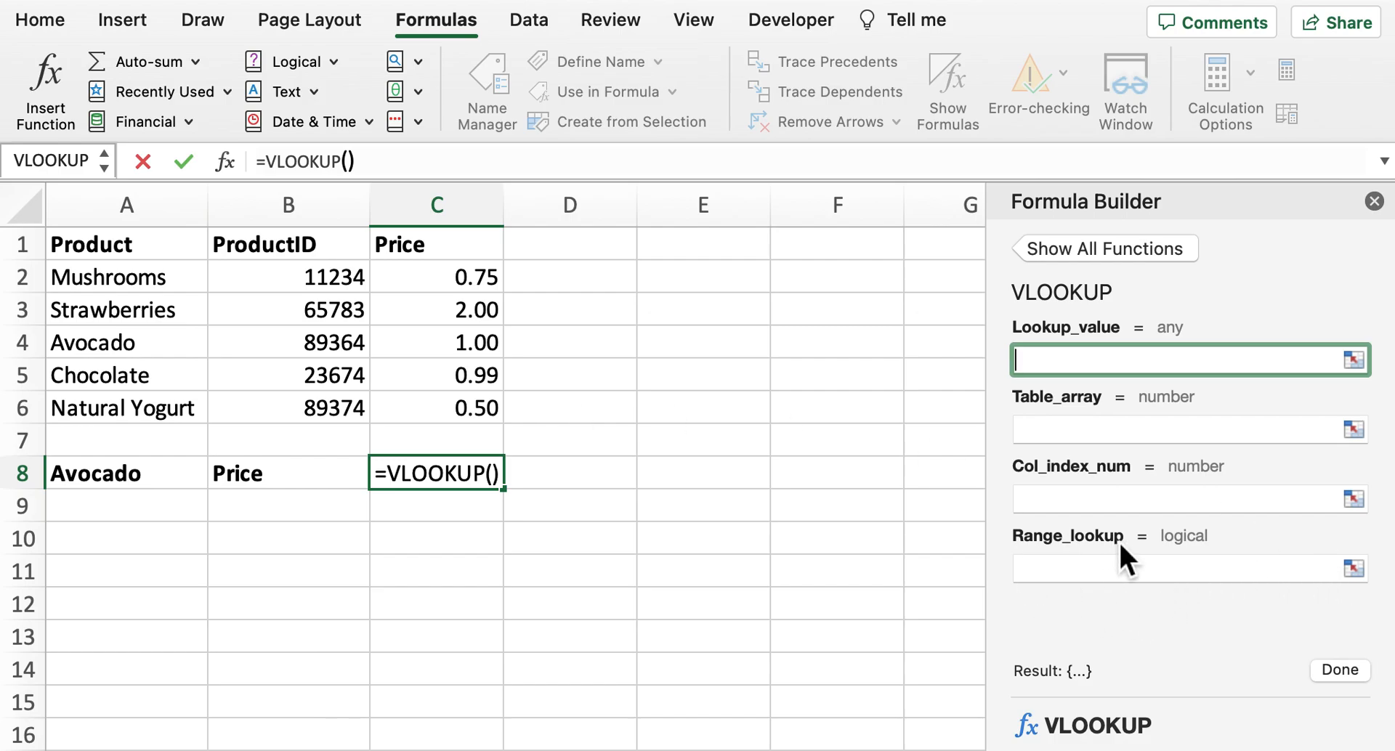
{"action": "mouse_move", "coordinate": [1090, 585]}
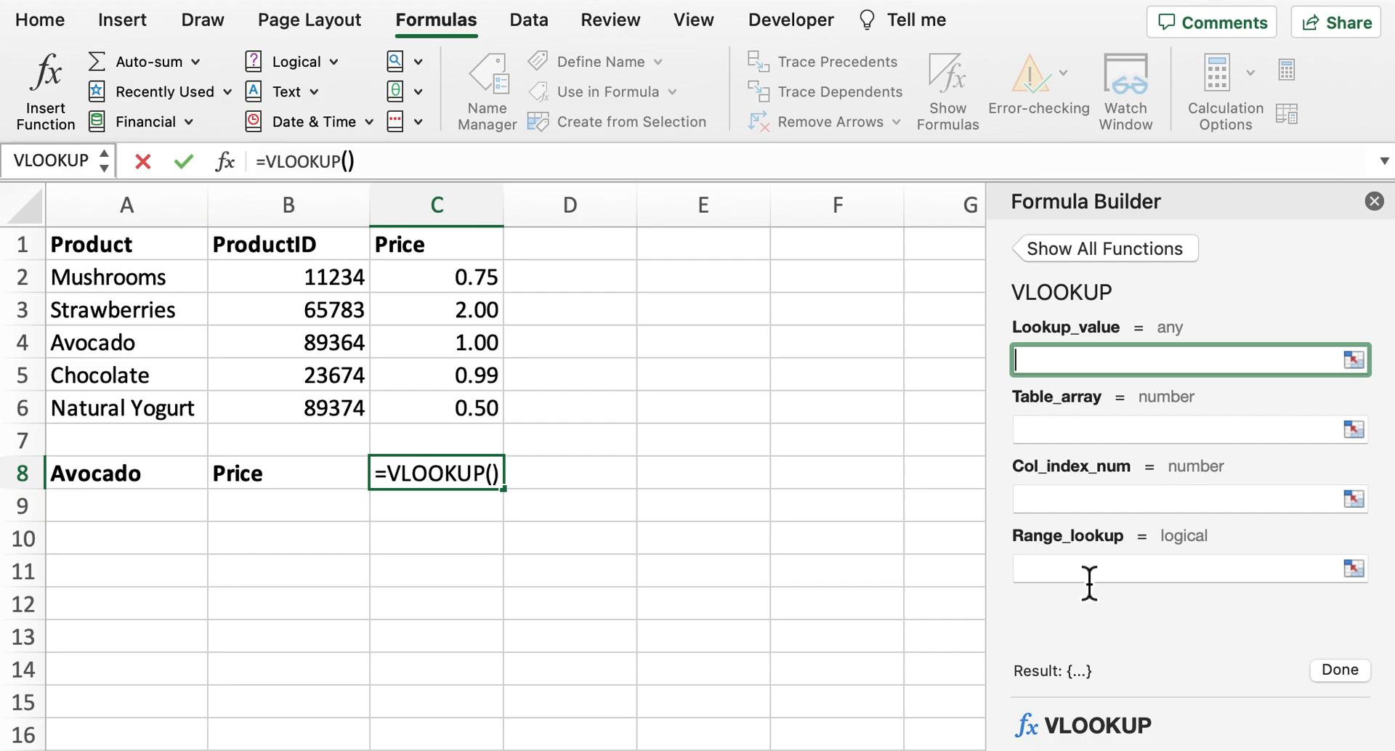
Cancel the unfinished VLOOKUP in C8 and close the Formula Builder
{"action": "left_click", "coordinate": [569, 506]}
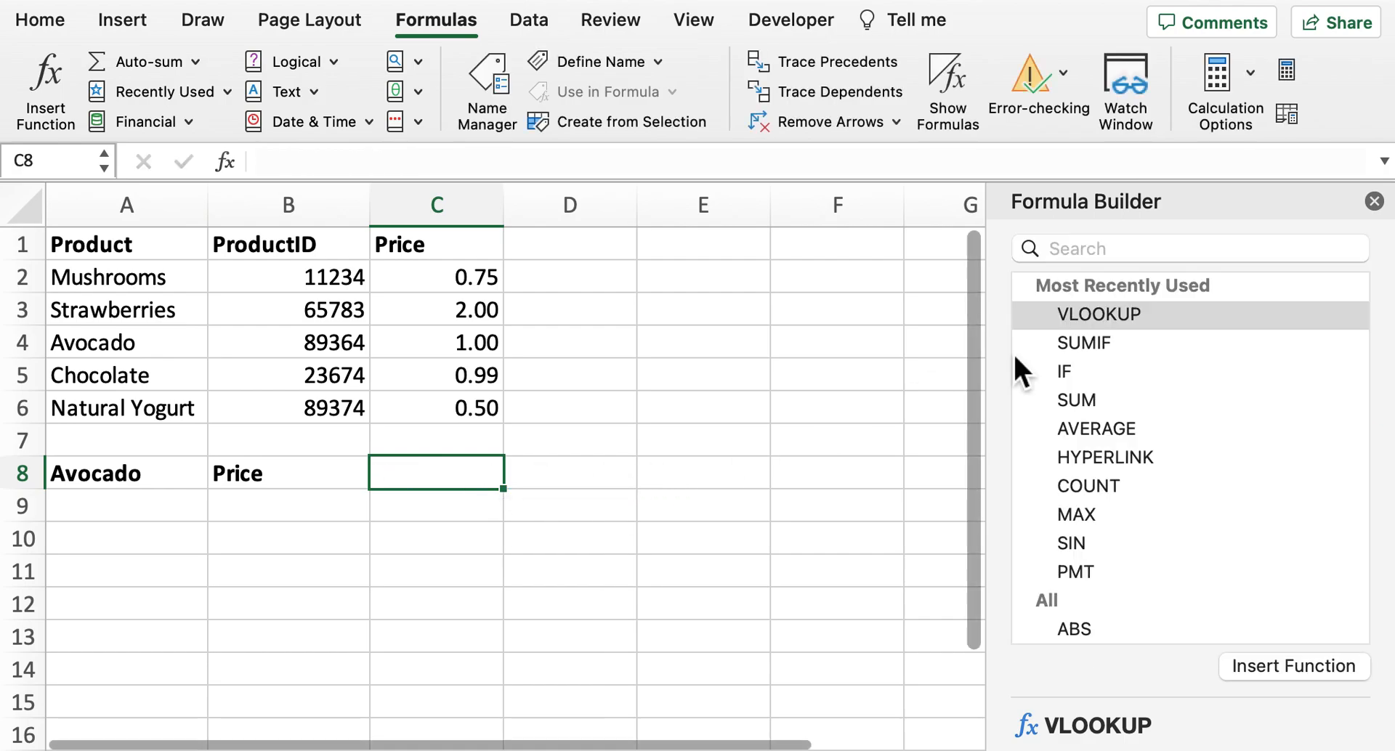
{"action": "left_click", "coordinate": [1373, 200]}
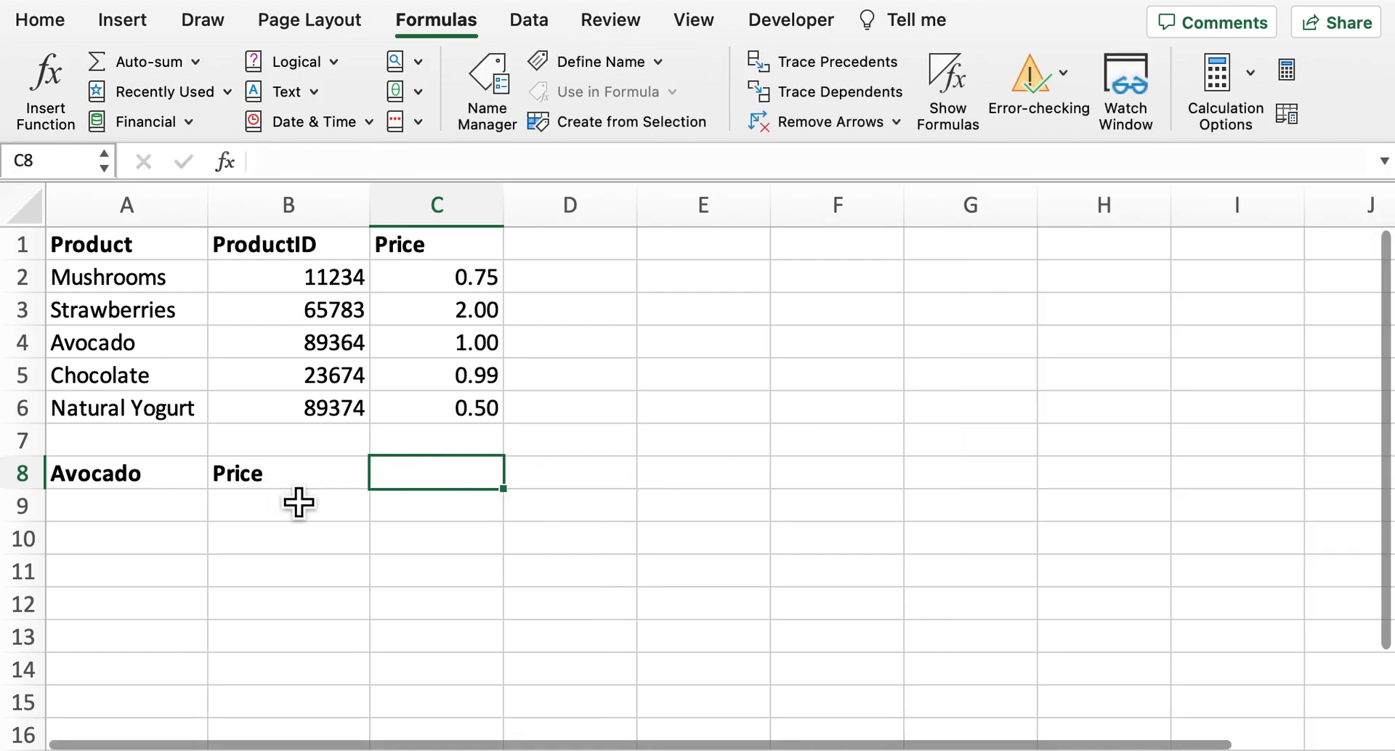
{"action": "mouse_move", "coordinate": [372, 491]}
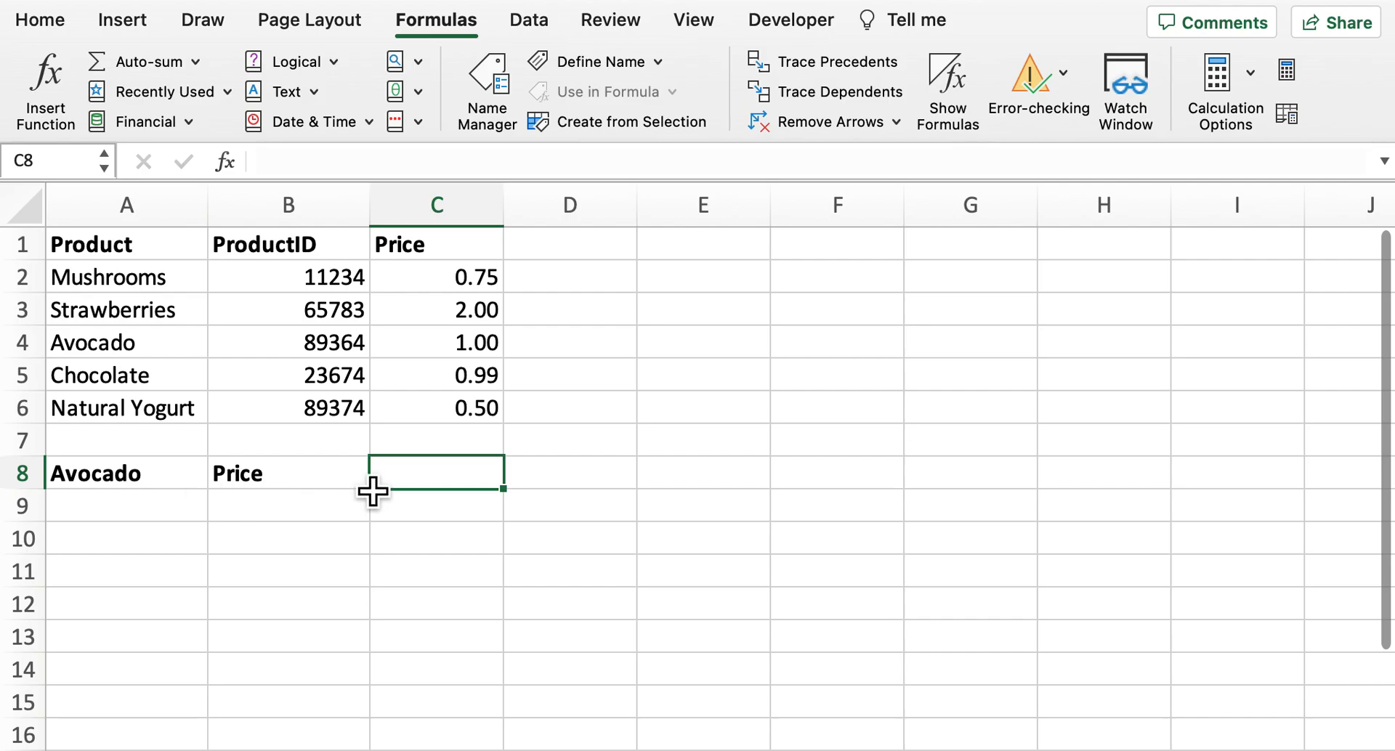
Enter =VLOOKUP(A4,A1:C6,3,FALSE) in C8 to return Avocado's price
{"action": "type", "text": "="}
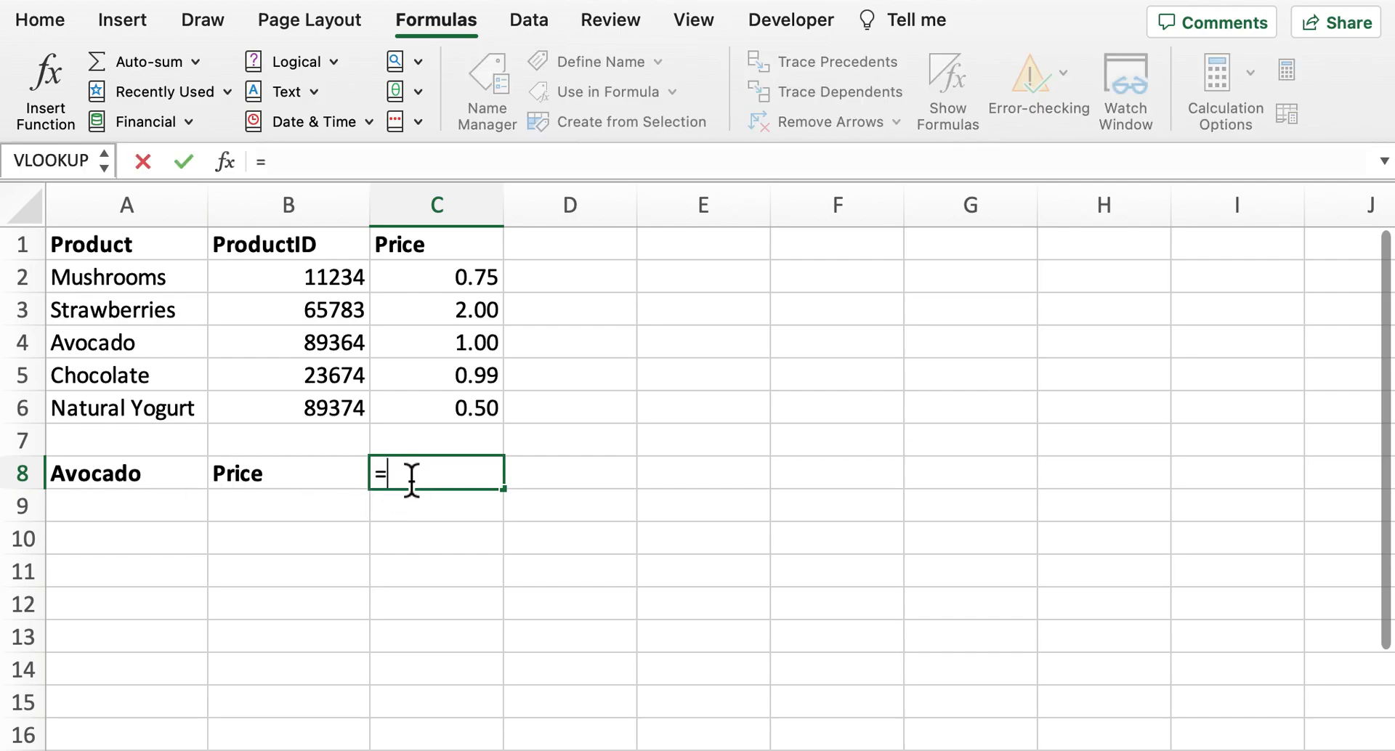
{"action": "type", "text": "VLOOKUP("}
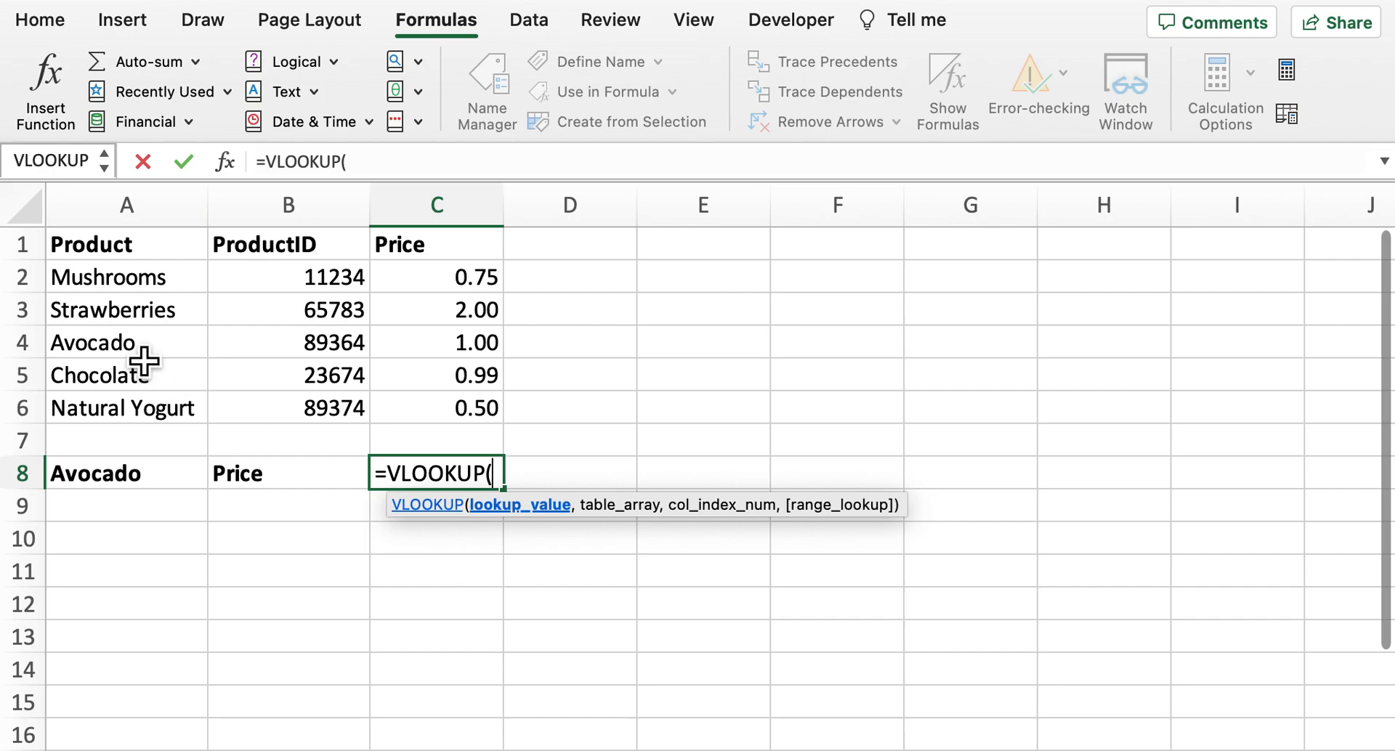
{"action": "left_click", "coordinate": [127, 342]}
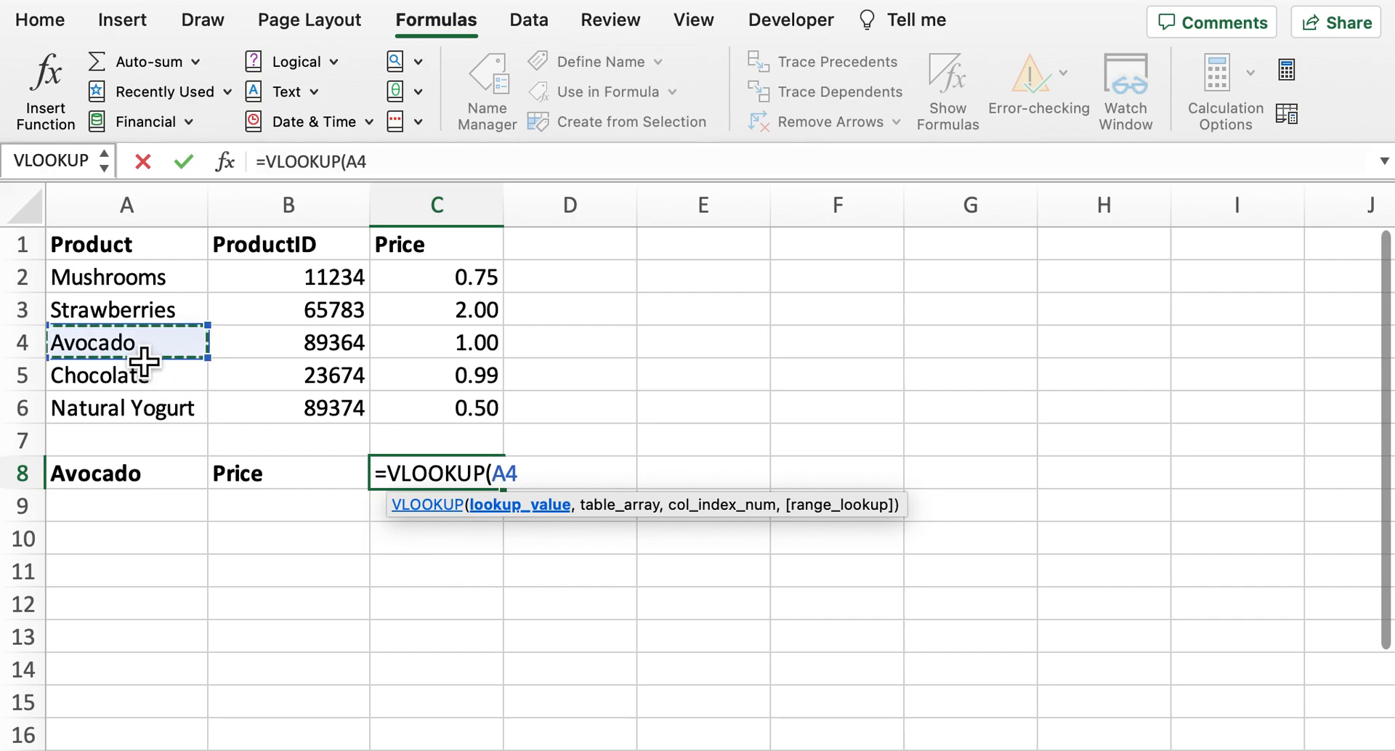
{"action": "left_click", "coordinate": [126, 244]}
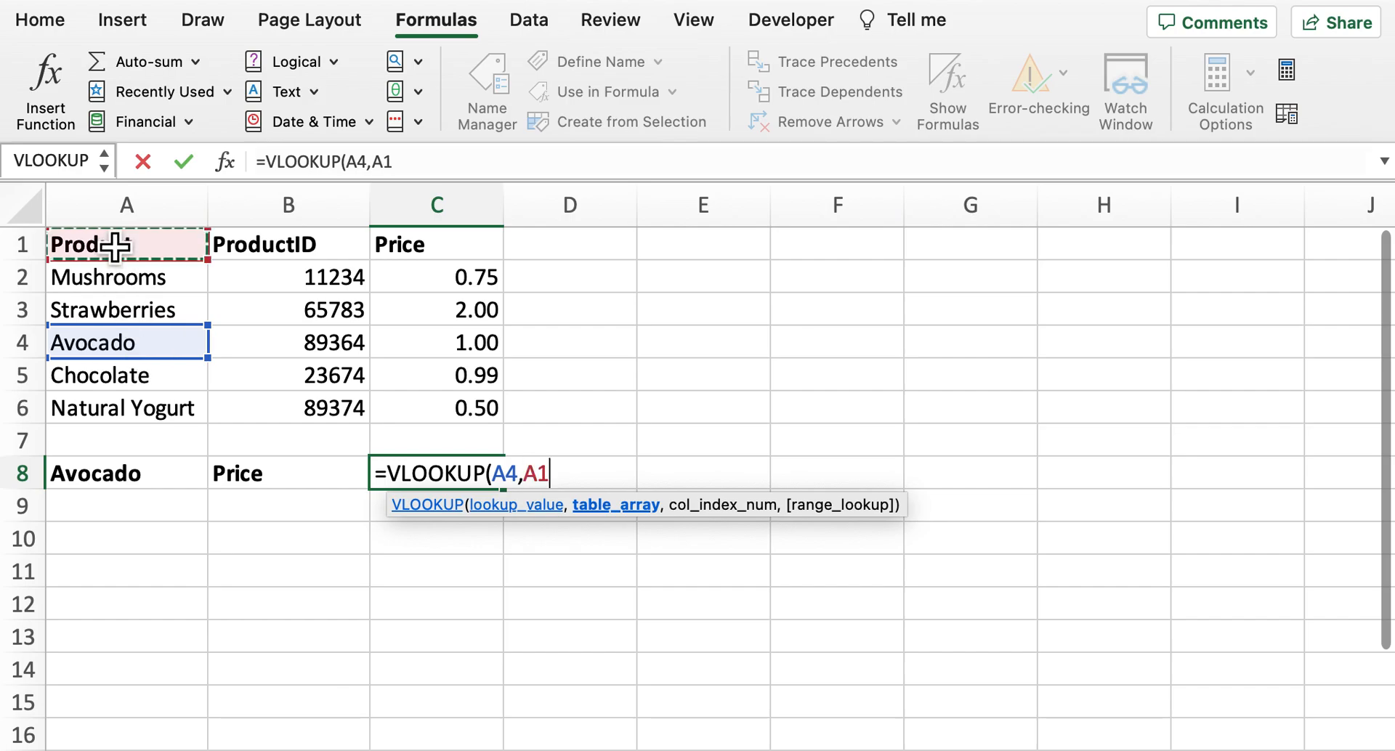
{"action": "left_click_drag", "start_coordinate": [126, 244], "coordinate": [436, 408]}
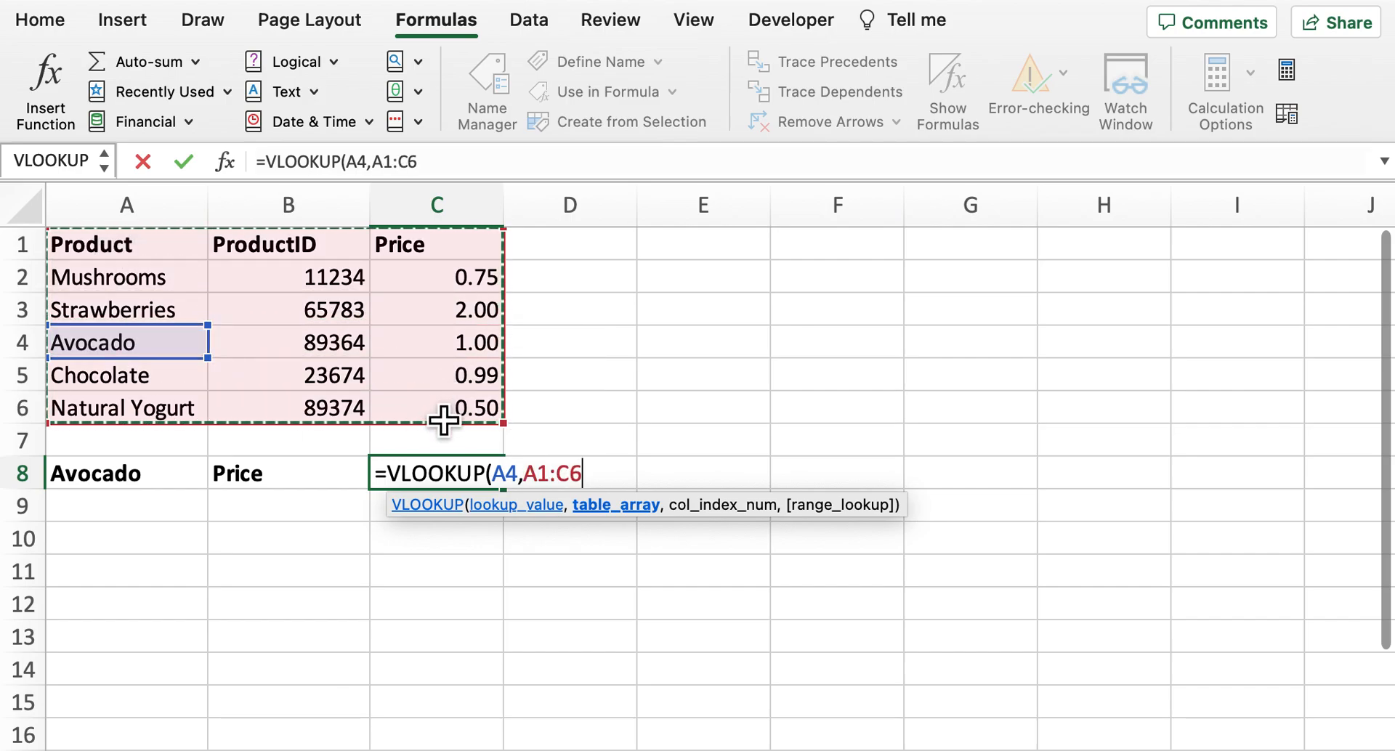
{"action": "type", "text": ","}
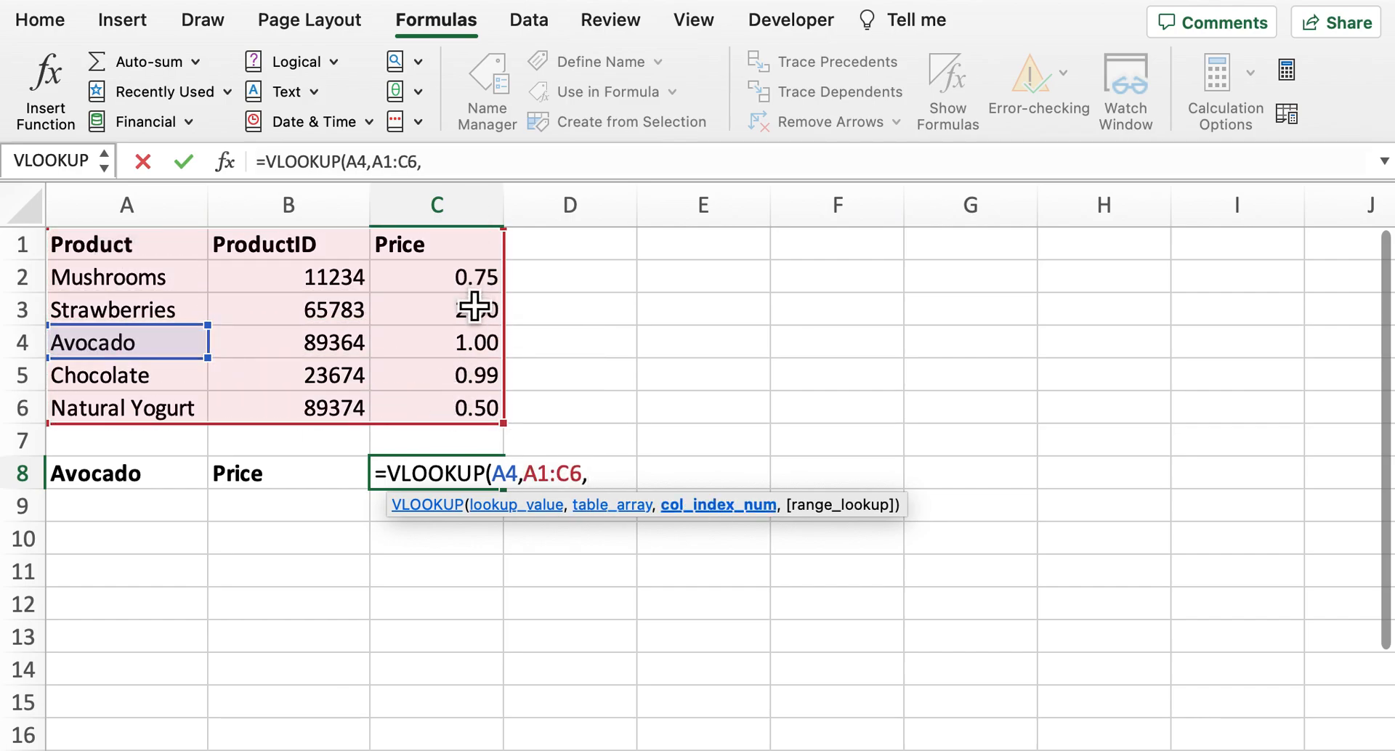
{"action": "type", "text": "3"}
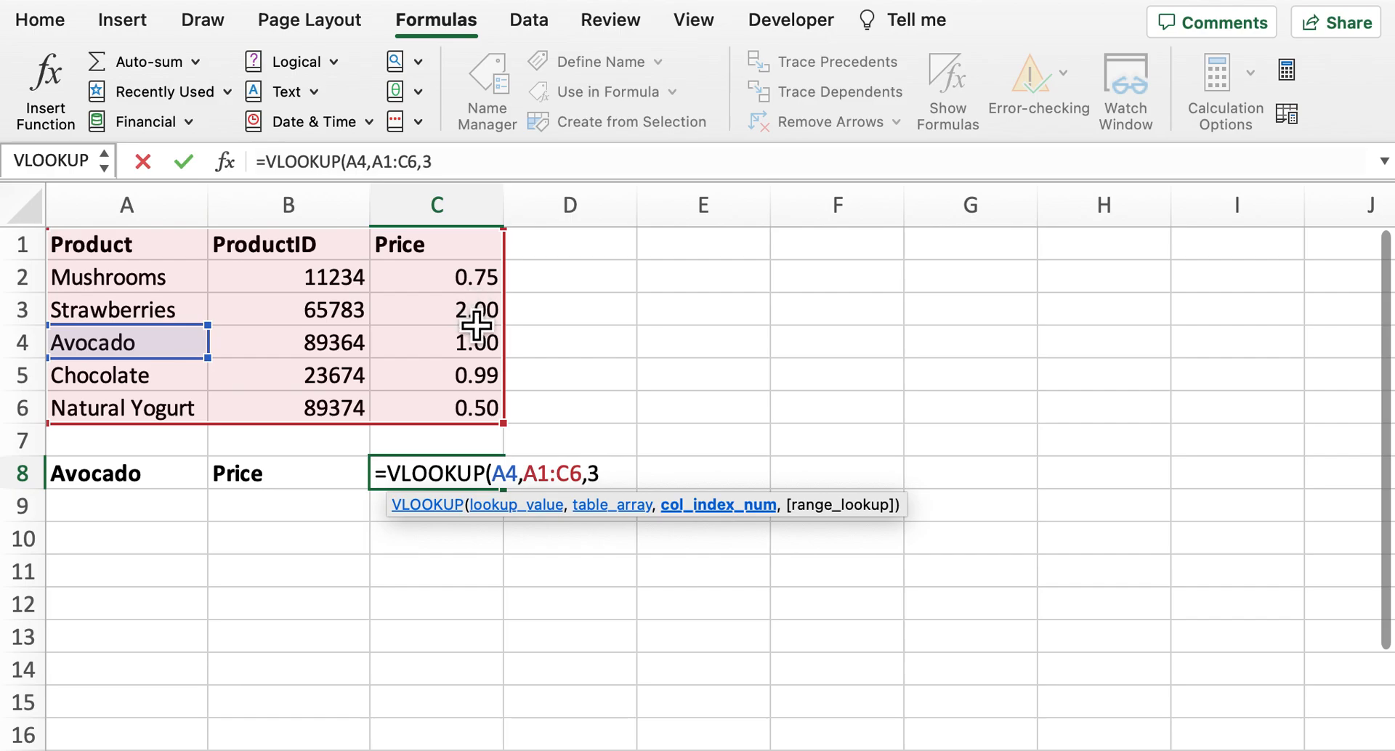
{"action": "type", "text": ","}
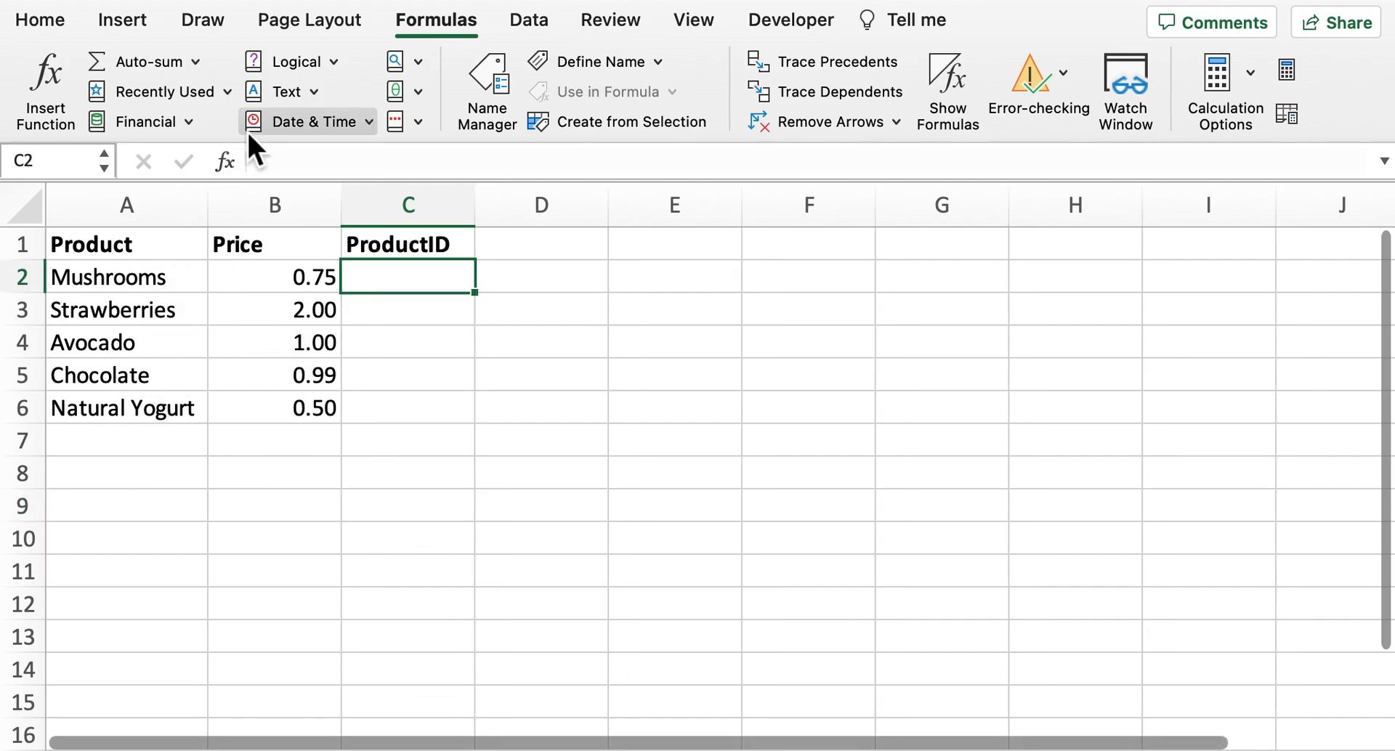
{"action": "mouse_move", "coordinate": [409, 205]}
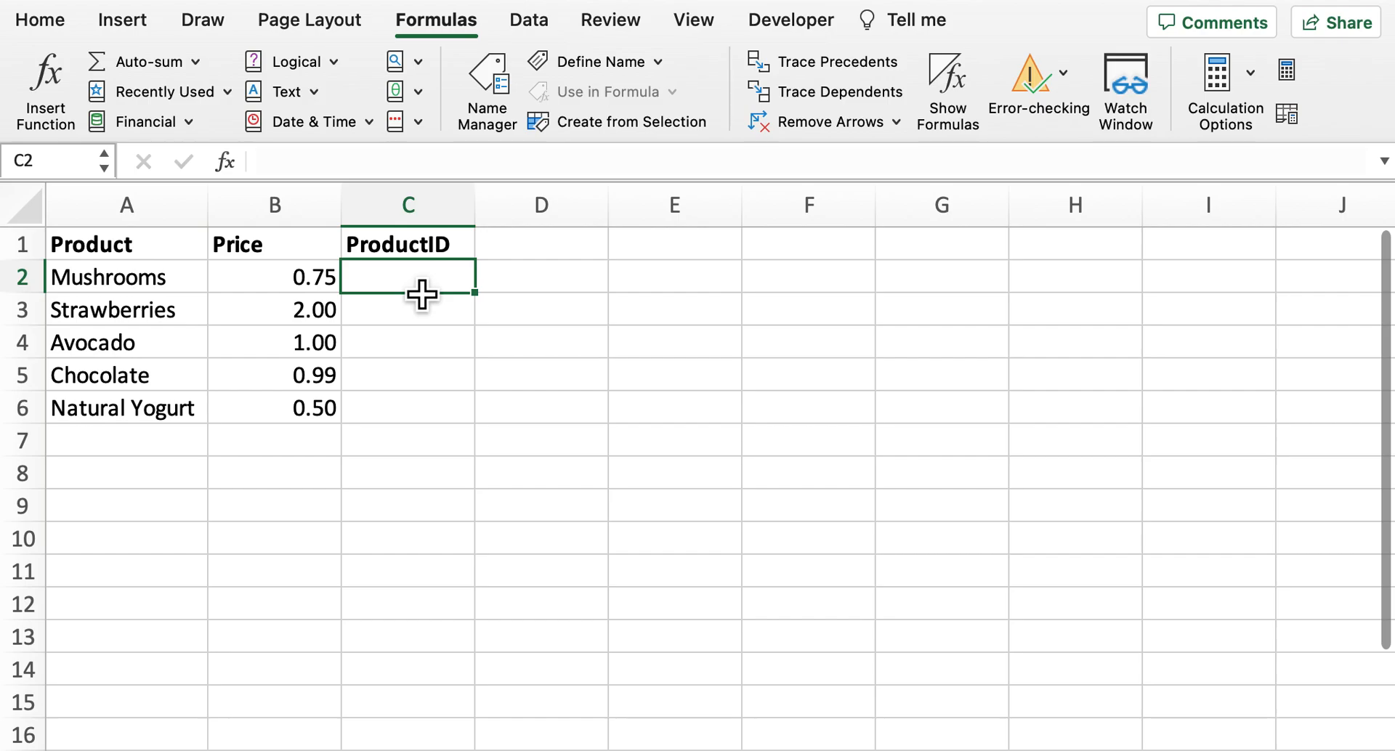
Start typing a VLOOKUP formula in C2 on the second sheet
{"action": "left_click", "coordinate": [408, 277]}
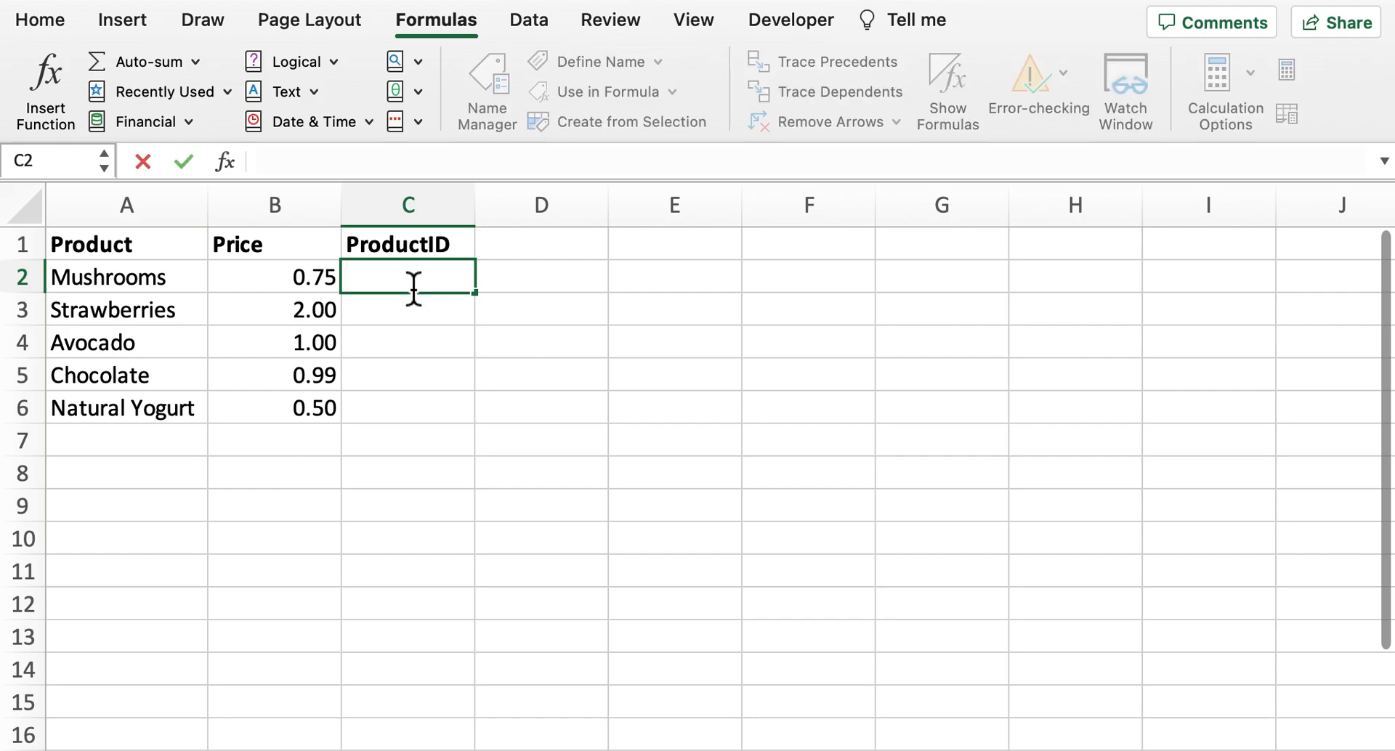
{"action": "type", "text": "=vl"}
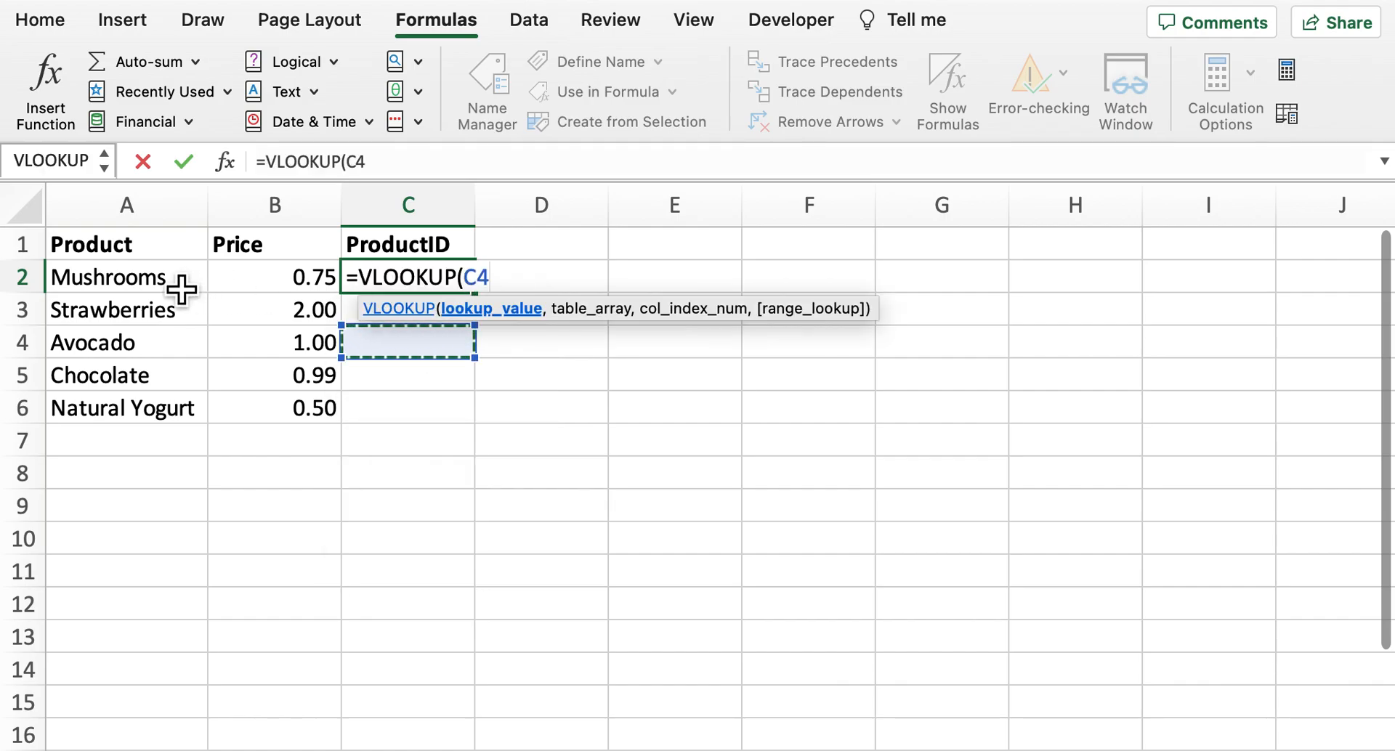
Look up A2 in 'Vlookup Example 1'!A1:C6, column 2, with FALSE exact match
{"action": "left_click", "coordinate": [126, 277]}
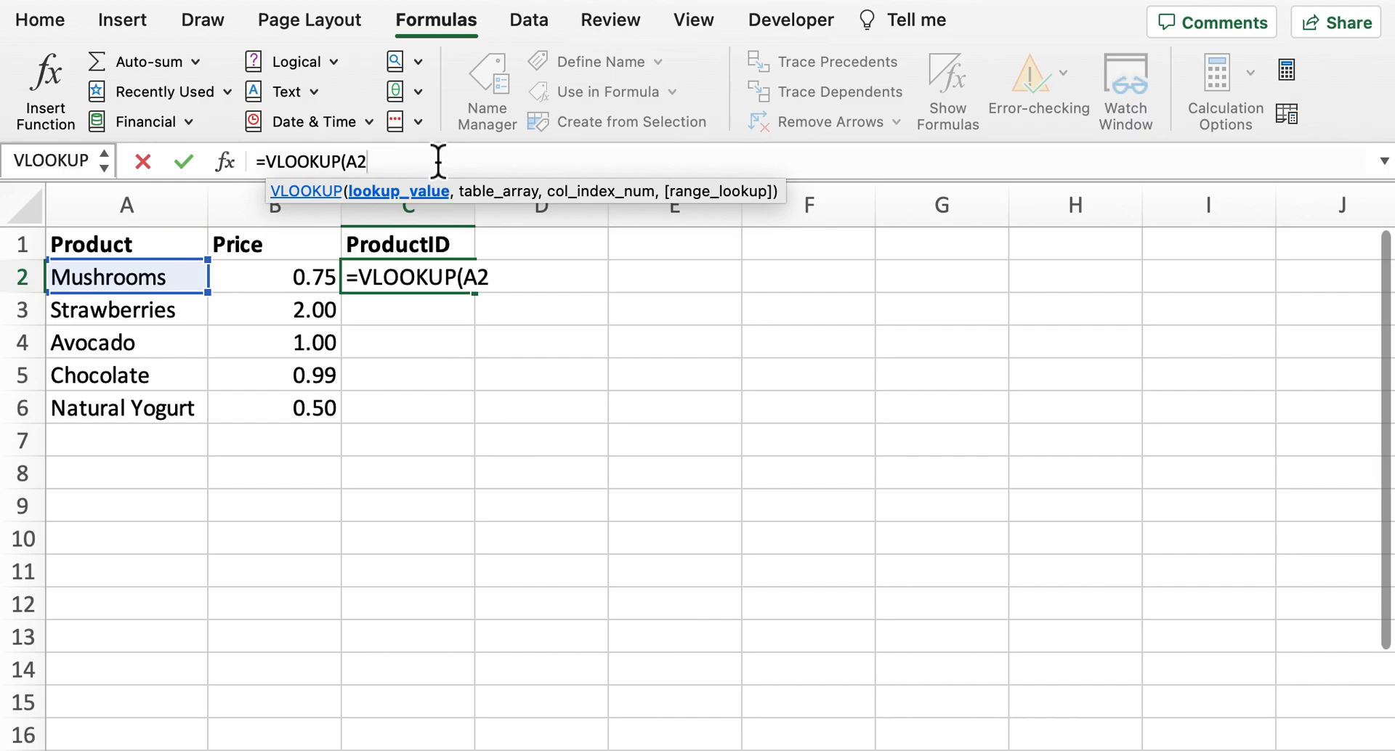
{"action": "type", "text": ",'Vlookup Example 1'!A1:C6,"}
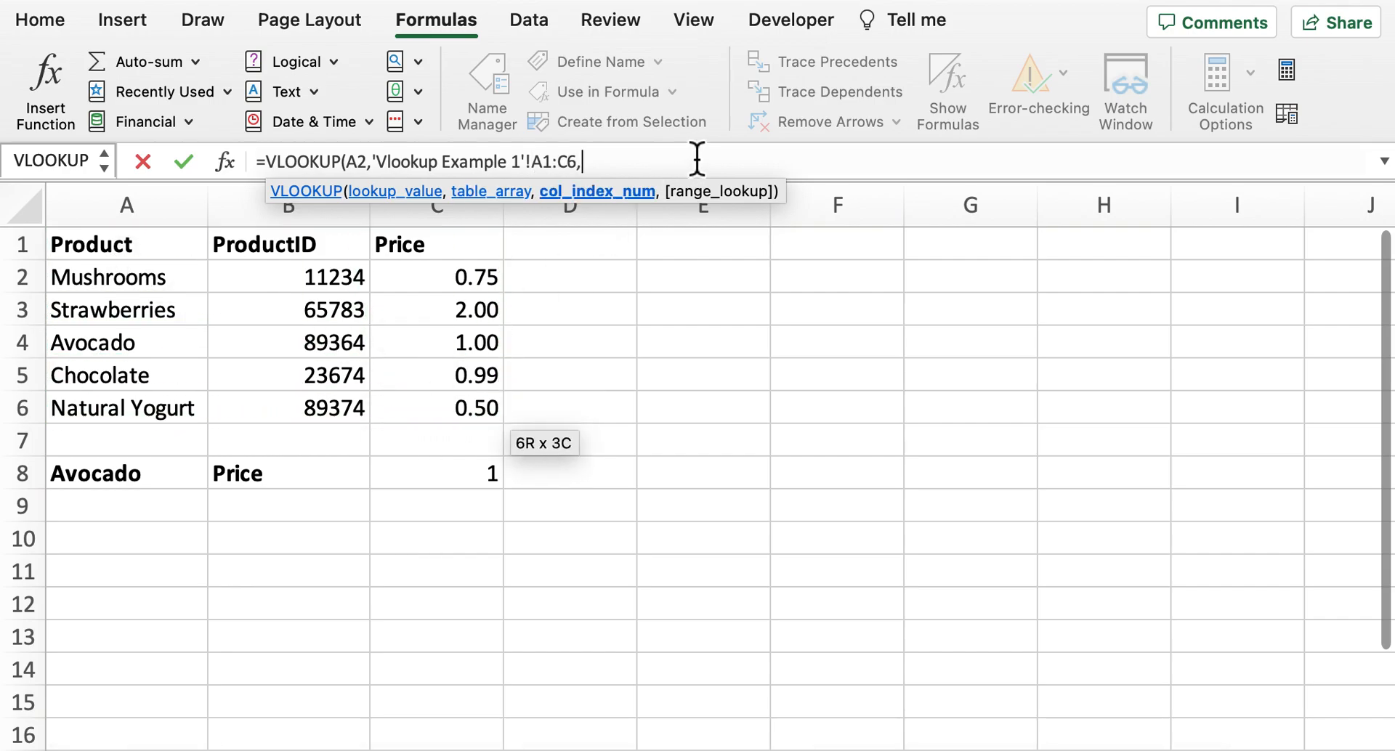
{"action": "mouse_move", "coordinate": [312, 309]}
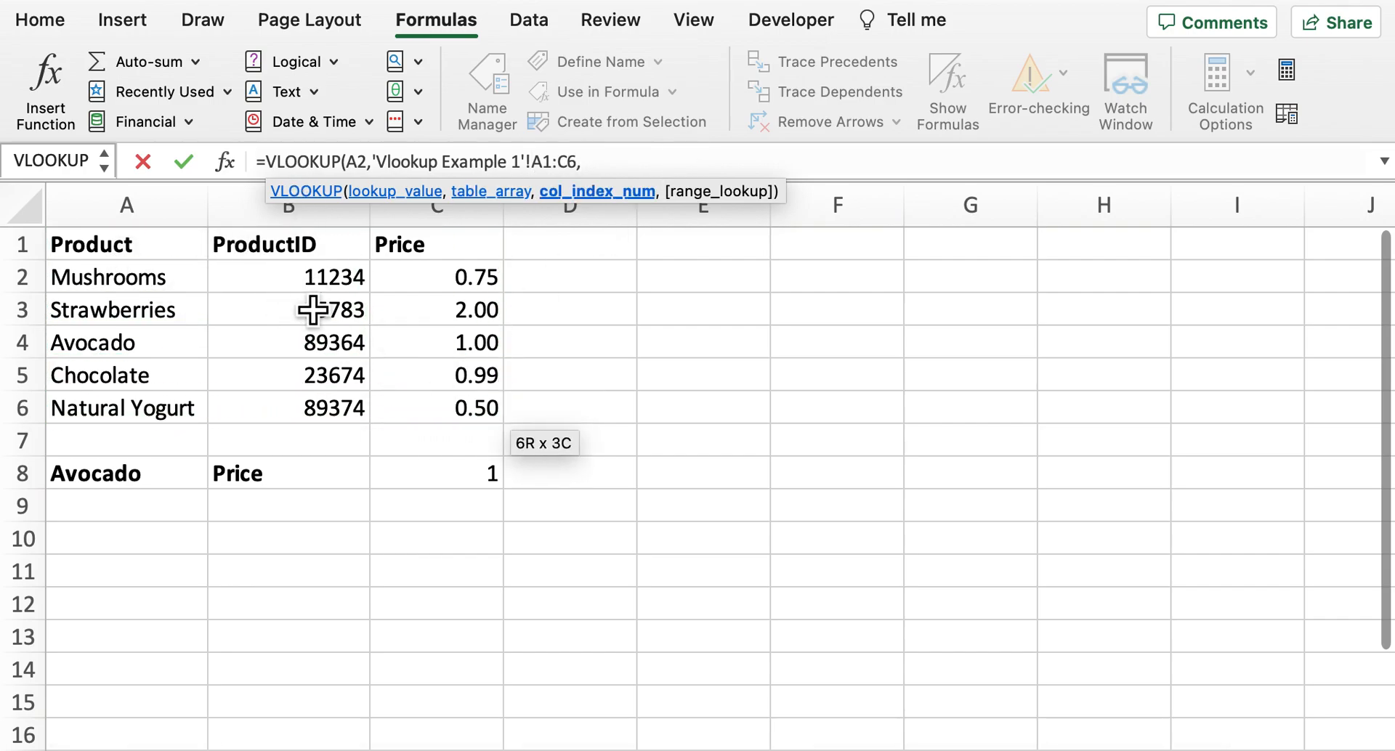
{"action": "mouse_move", "coordinate": [317, 345]}
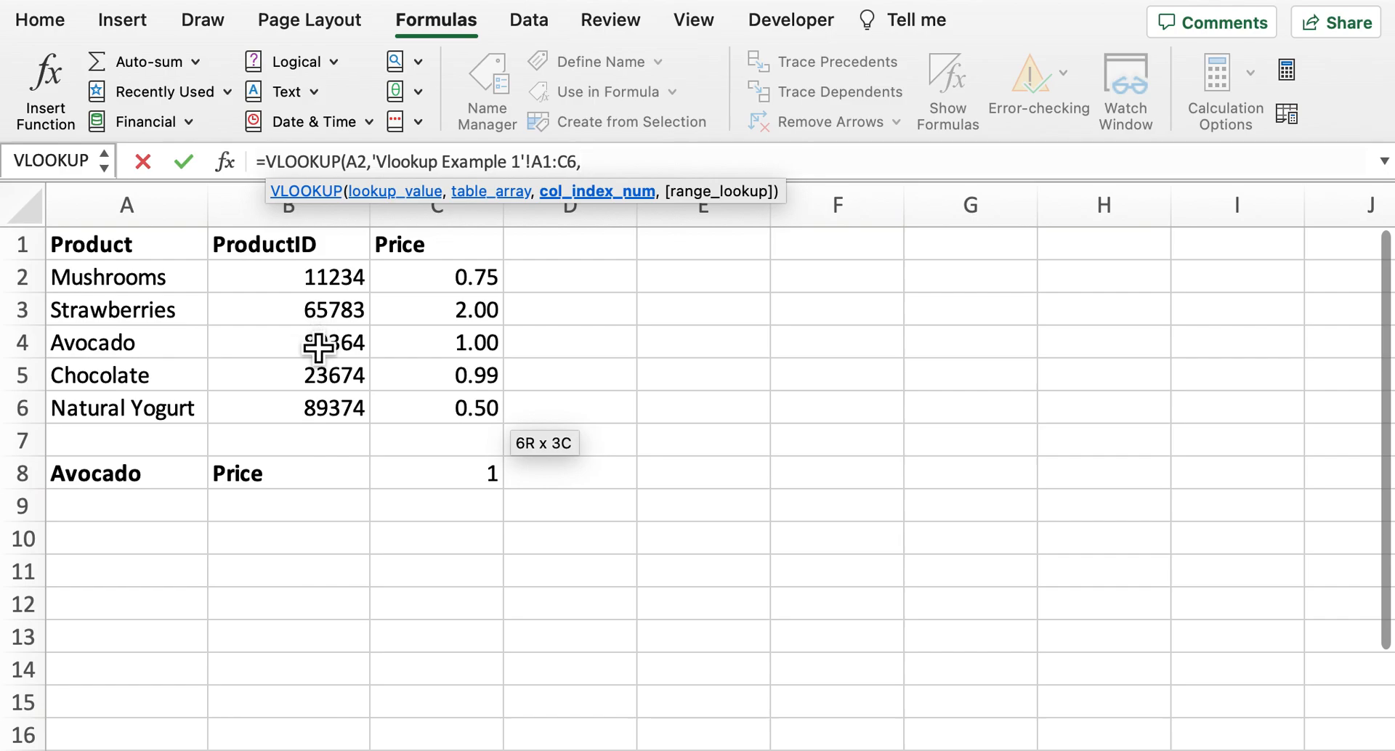
{"action": "type", "text": "2"}
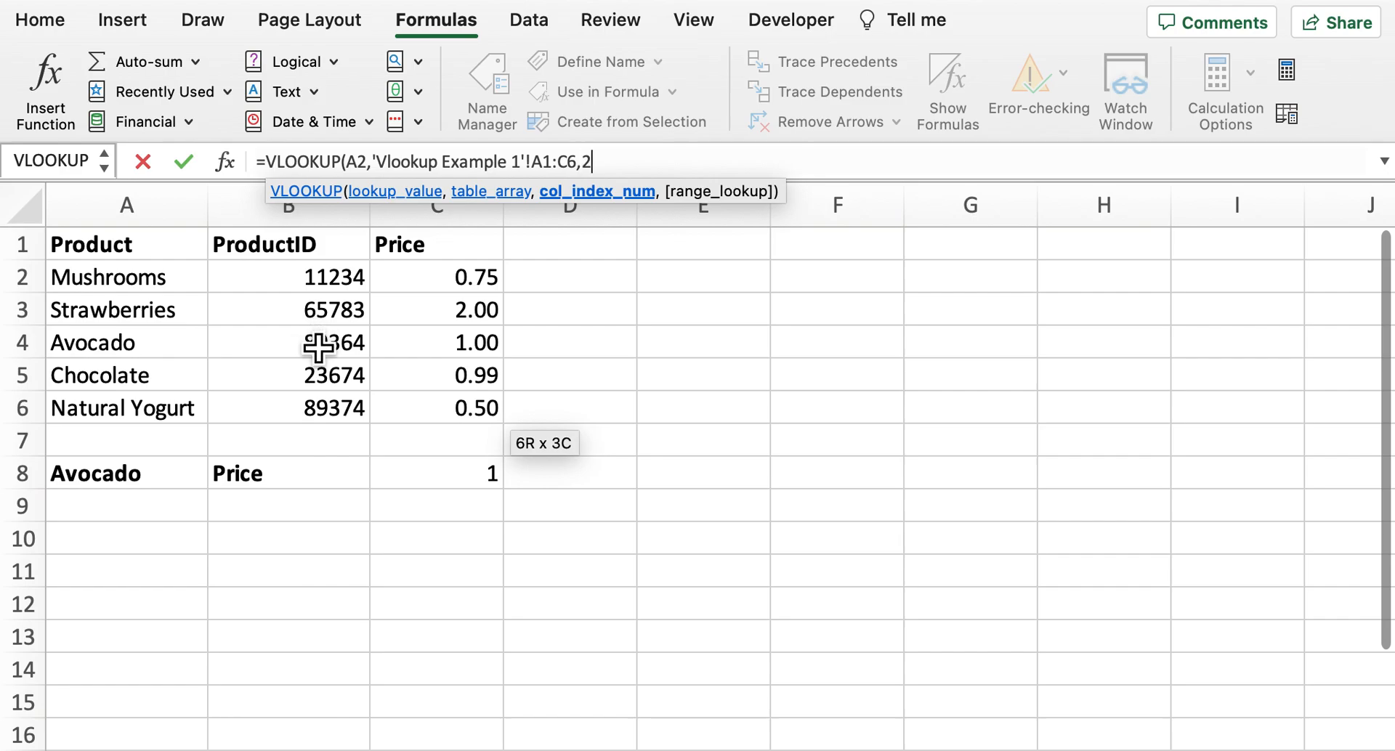
{"action": "type", "text": ","}
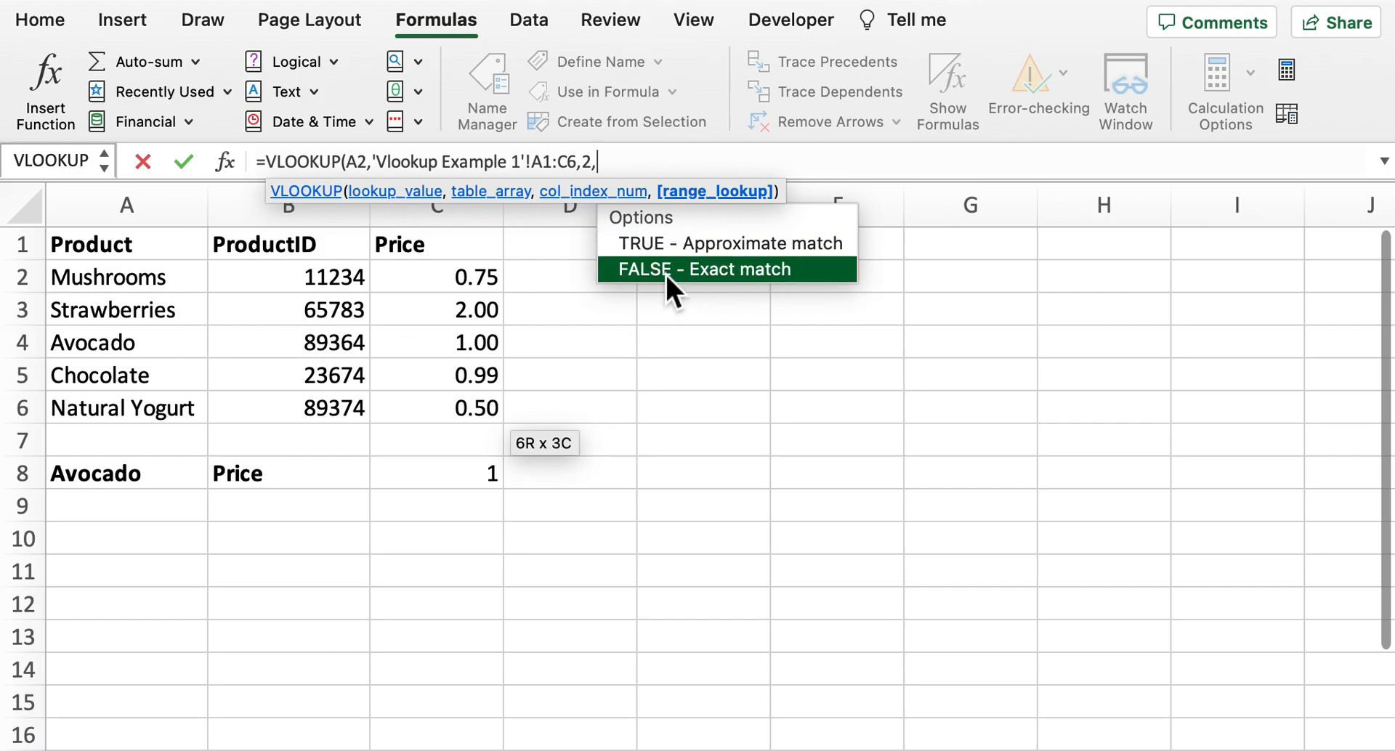
{"action": "left_click", "coordinate": [701, 268]}
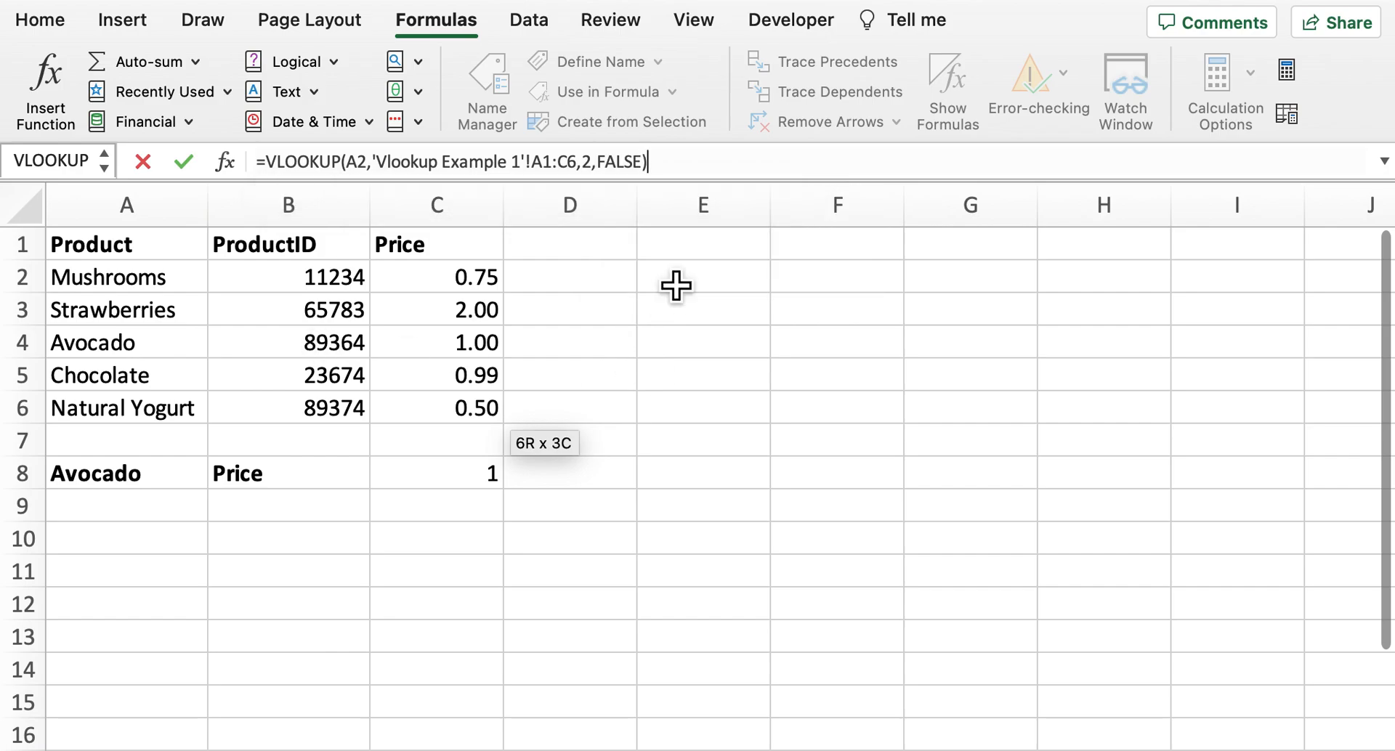
{"action": "mouse_move", "coordinate": [362, 388]}
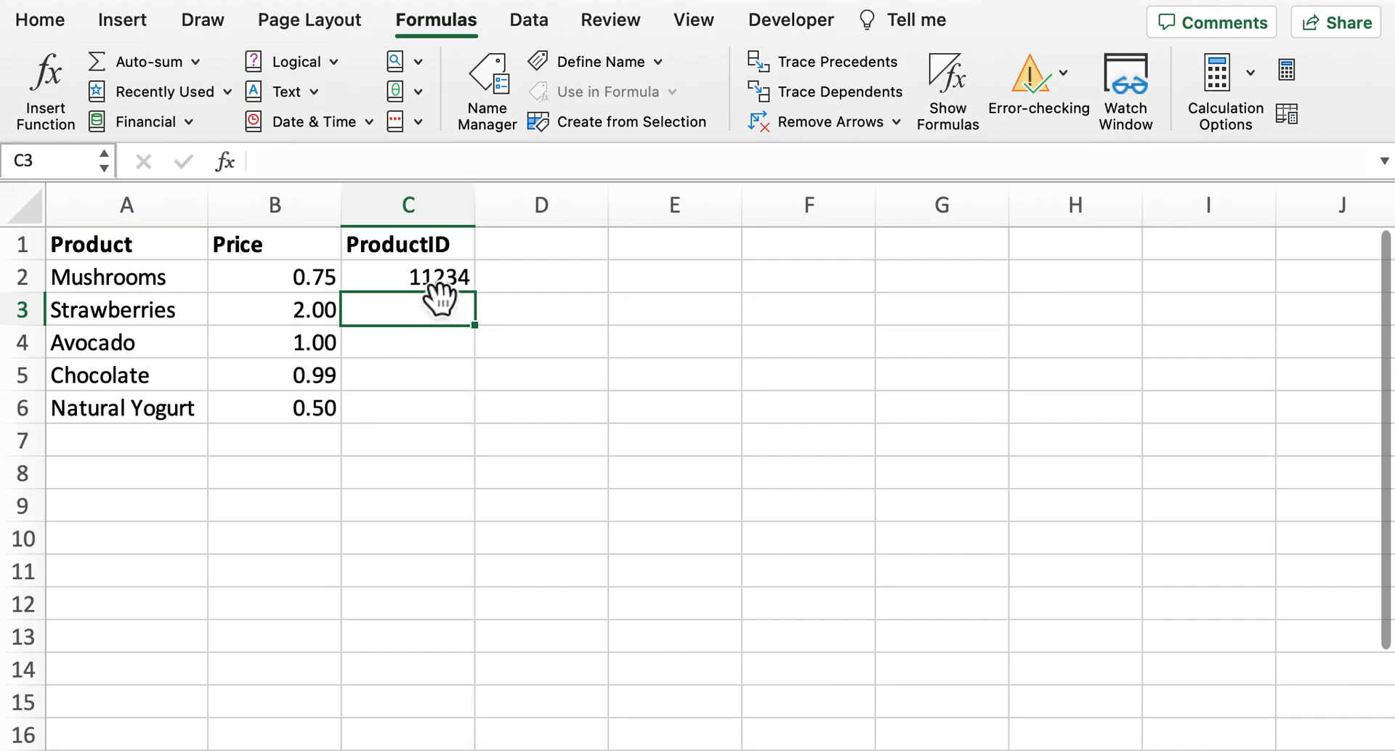
Fill the C2 product ID formula down to C6, showing IDs 11234 through 89374
{"action": "left_click", "coordinate": [407, 277]}
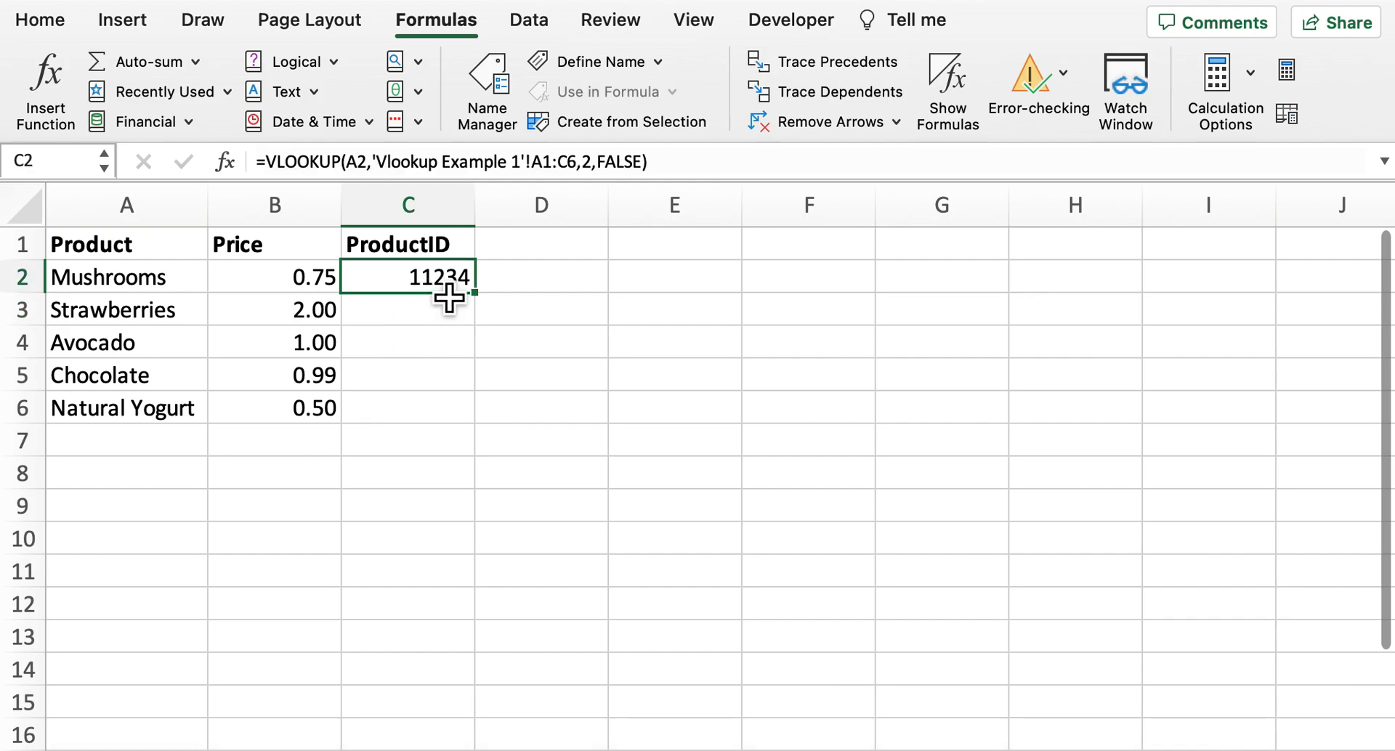
{"action": "mouse_move", "coordinate": [489, 383]}
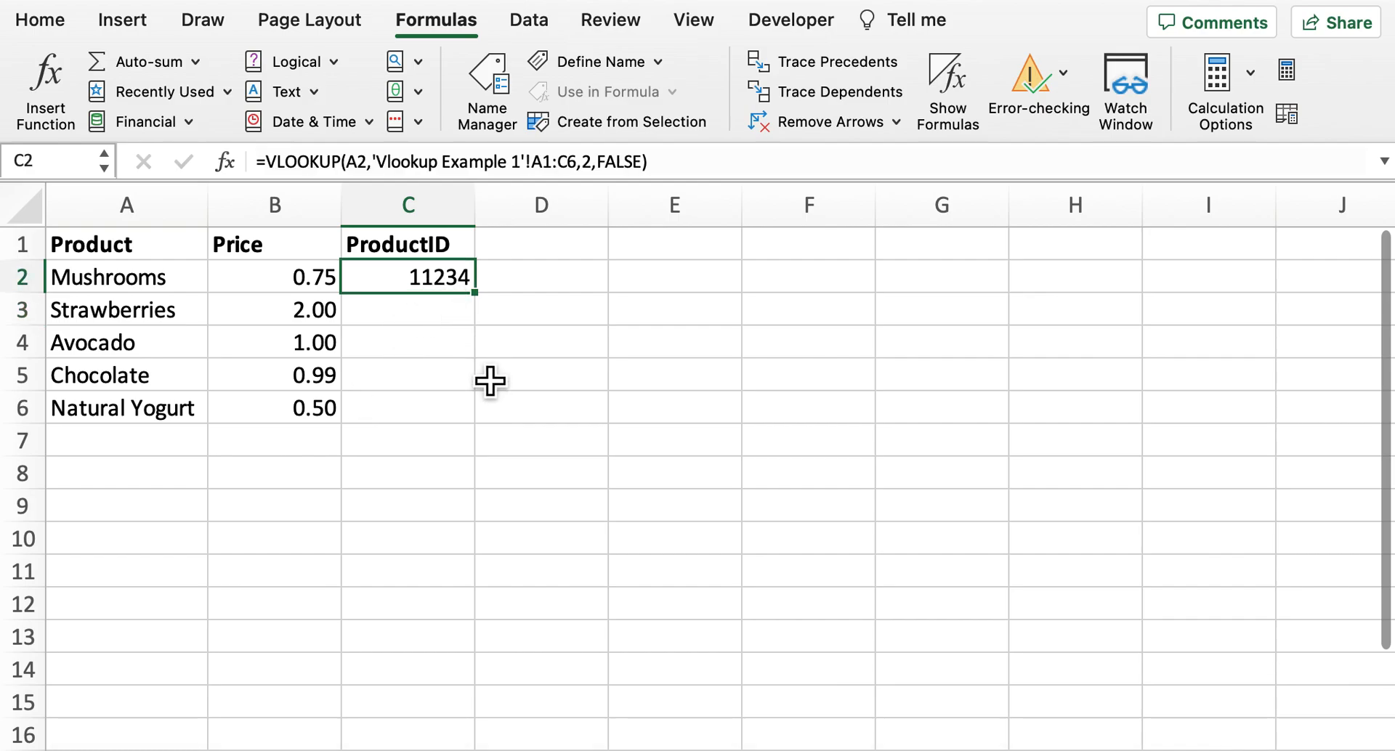
{"action": "mouse_move", "coordinate": [492, 323]}
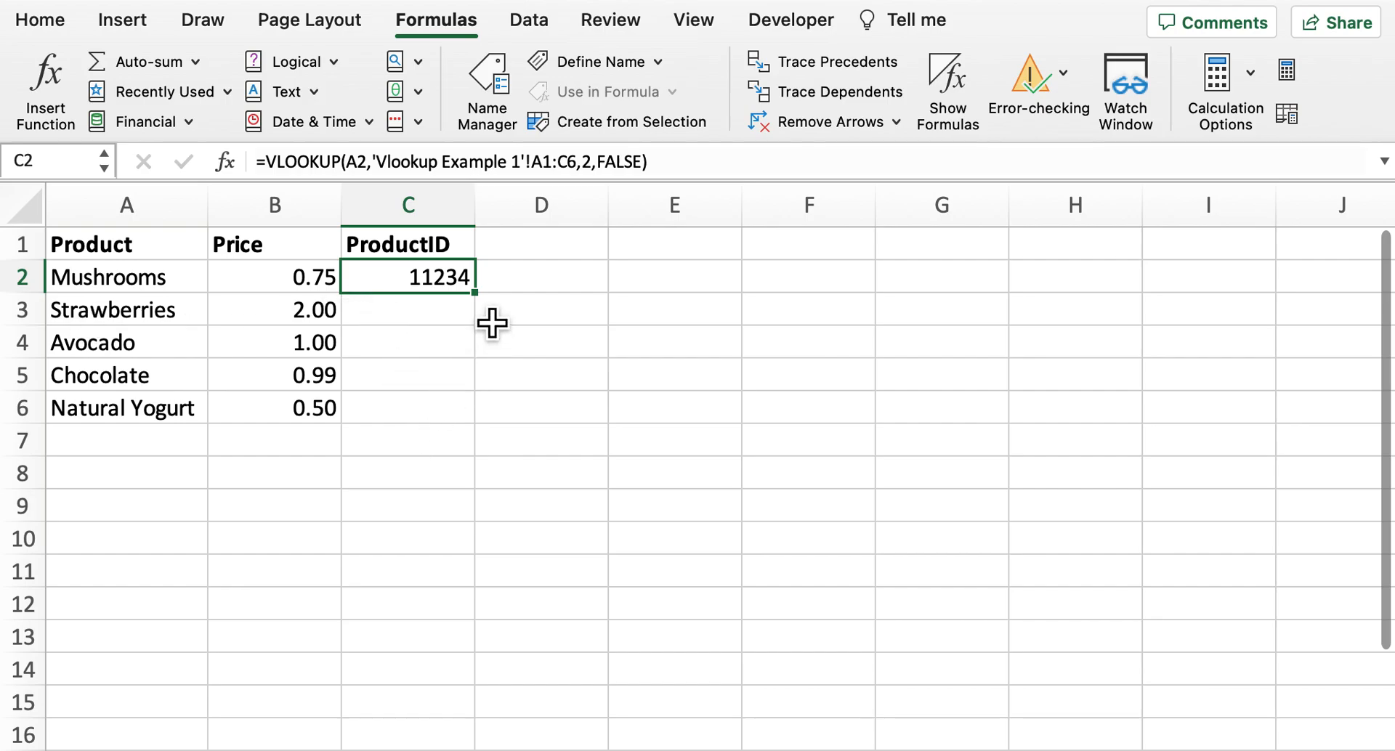
{"action": "left_click_drag", "start_coordinate": [474, 295], "coordinate": [475, 427]}
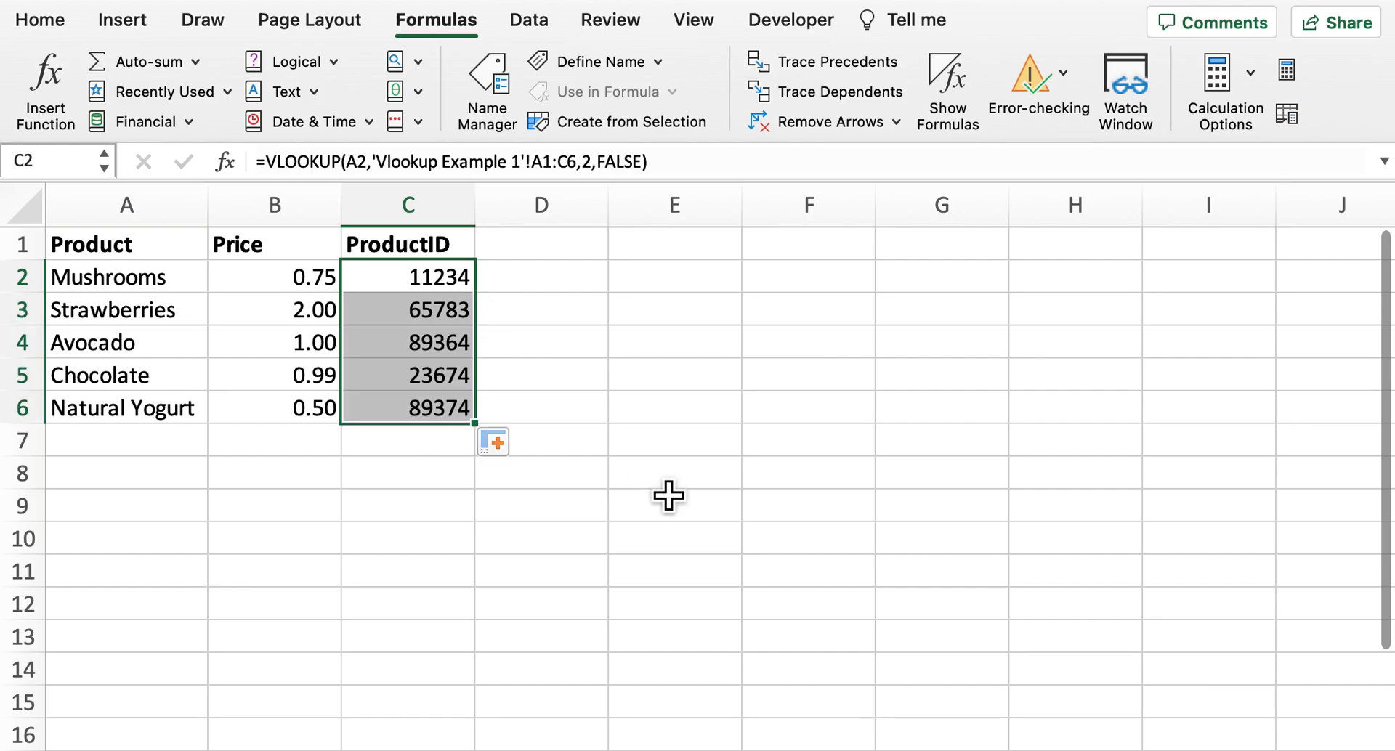
{"action": "left_click", "coordinate": [540, 408]}
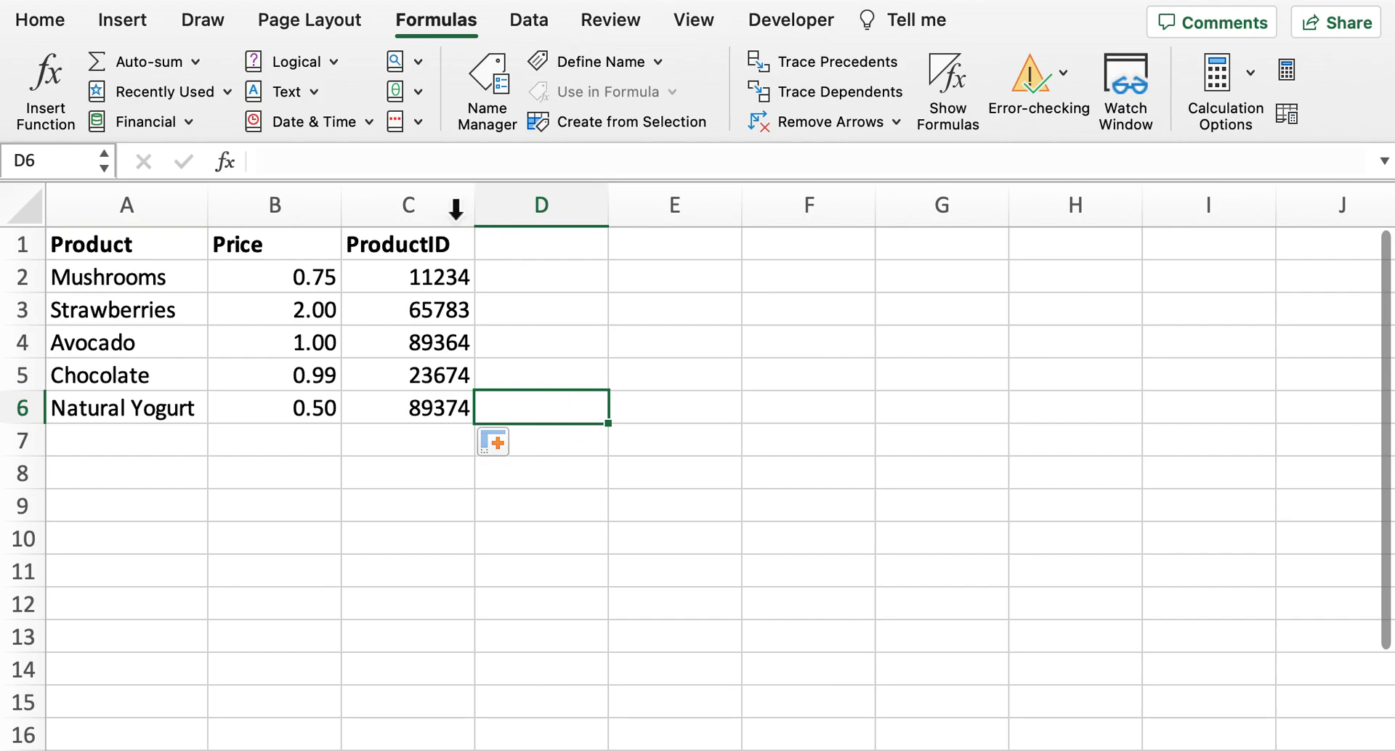